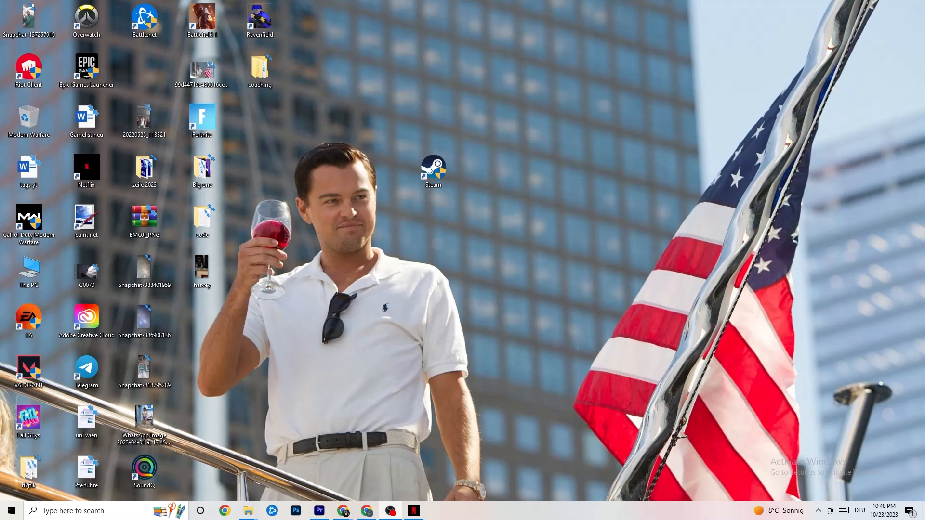
pyautogui.moveTo(638, 192)
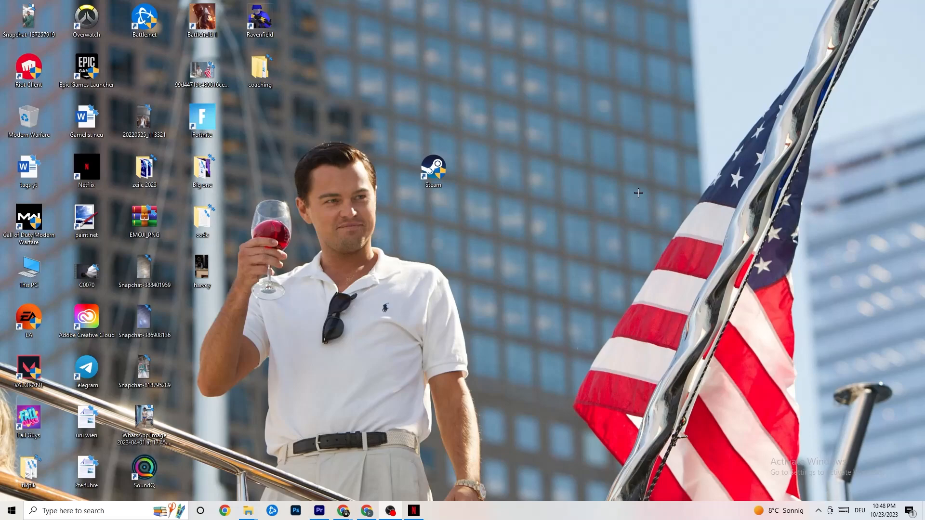
pyautogui.moveTo(660, 173)
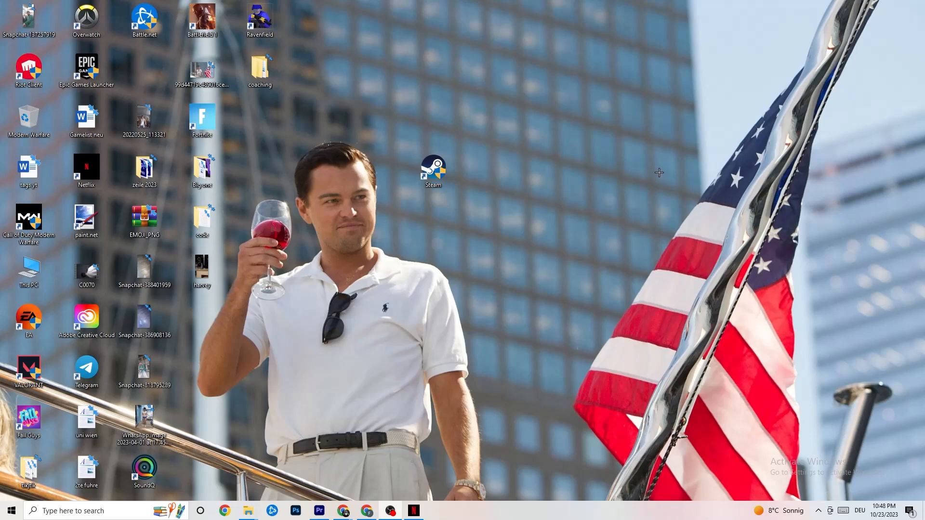
pyautogui.moveTo(538, 201)
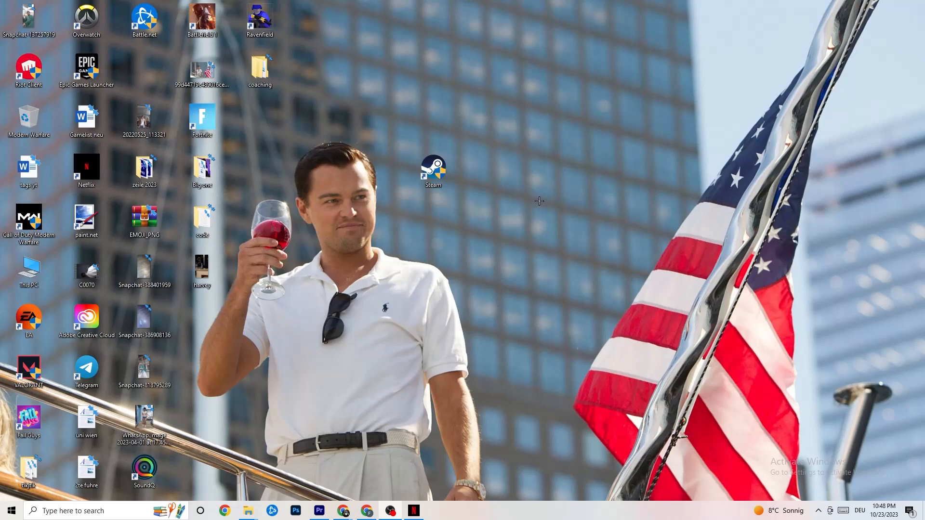
# - Open the Start menu and scroll the app list down to Settings
pyautogui.click(10, 510)
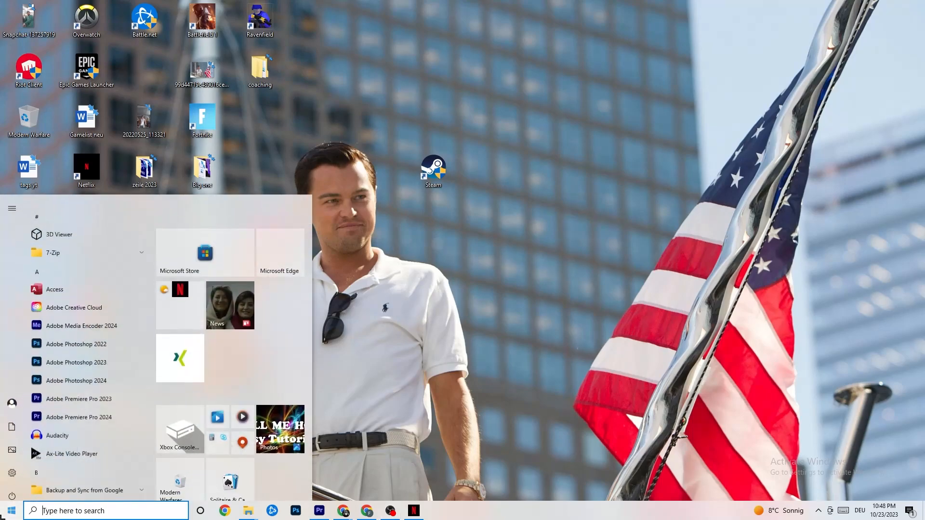
pyautogui.scroll(-3)
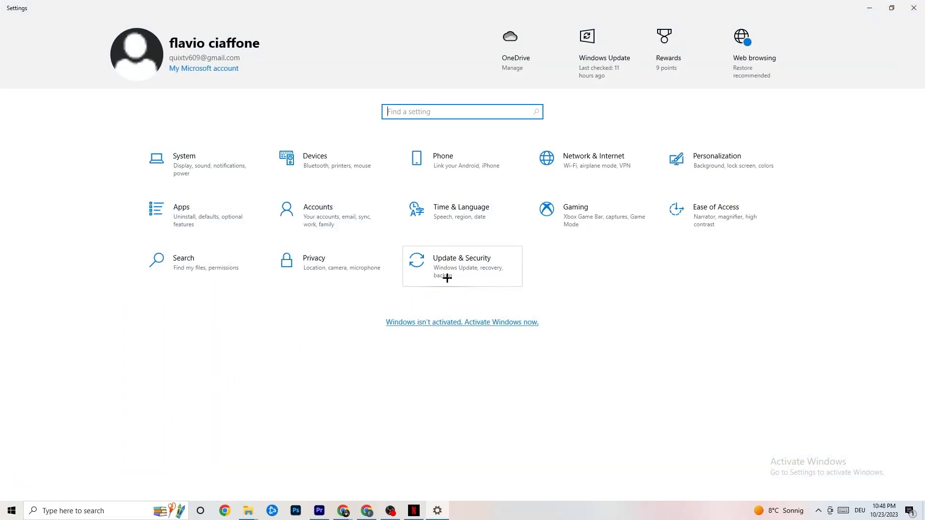
# - Open Update & Security, confirm Windows is up to date, and browse the sidebar
pyautogui.click(462, 262)
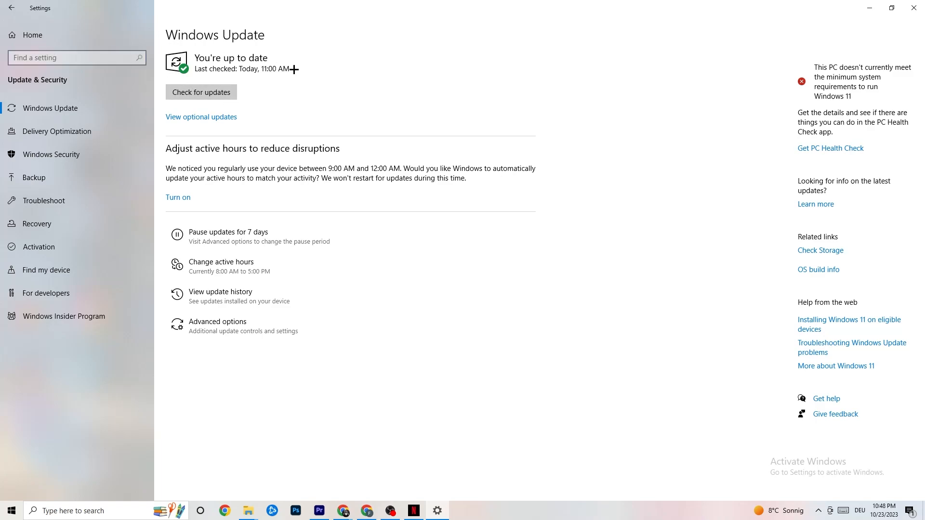
pyautogui.moveTo(347, 115)
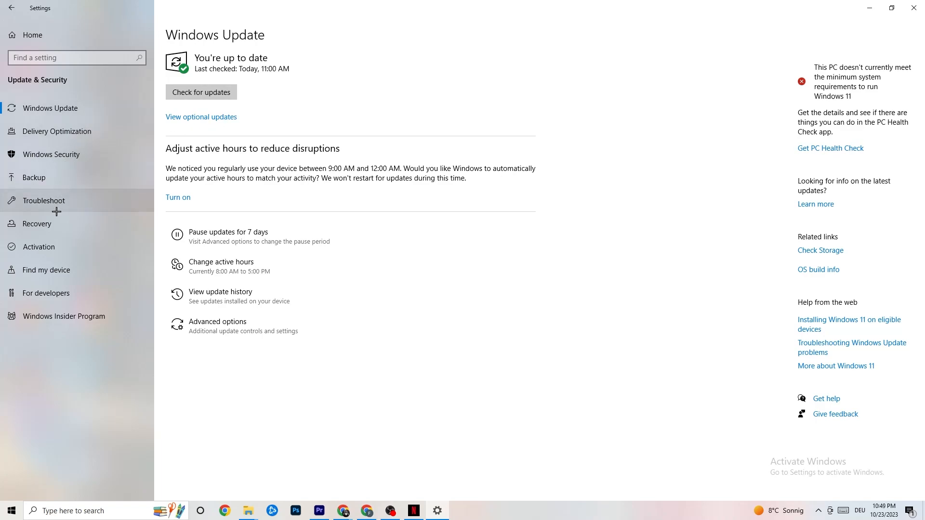
pyautogui.click(43, 200)
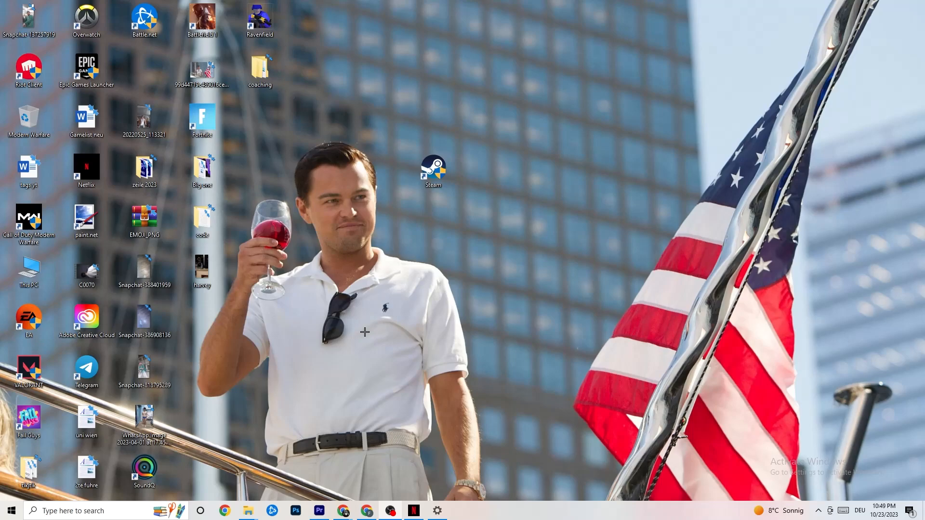
# - Nudge the Steam shortcut slightly lower and run Steam as administrator
pyautogui.moveTo(434, 171); pyautogui.dragTo(426, 180)
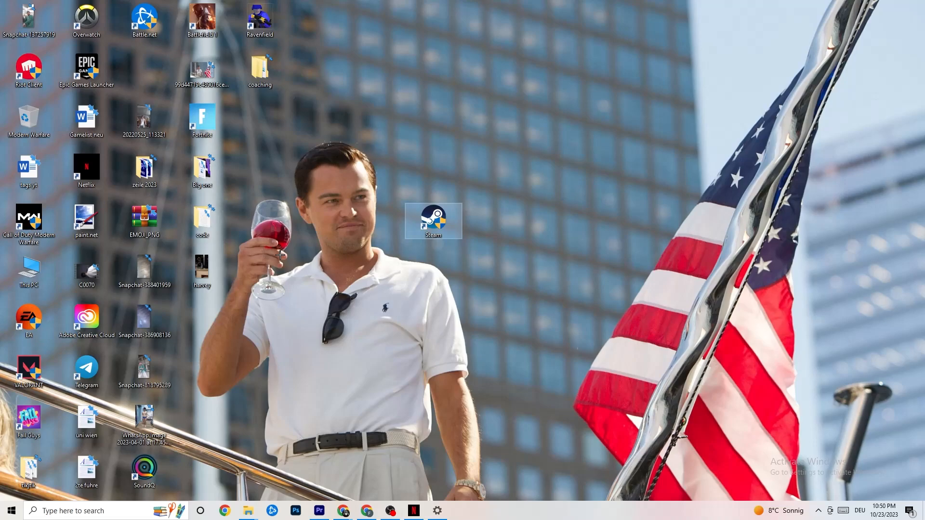
pyautogui.rightClick(434, 221)
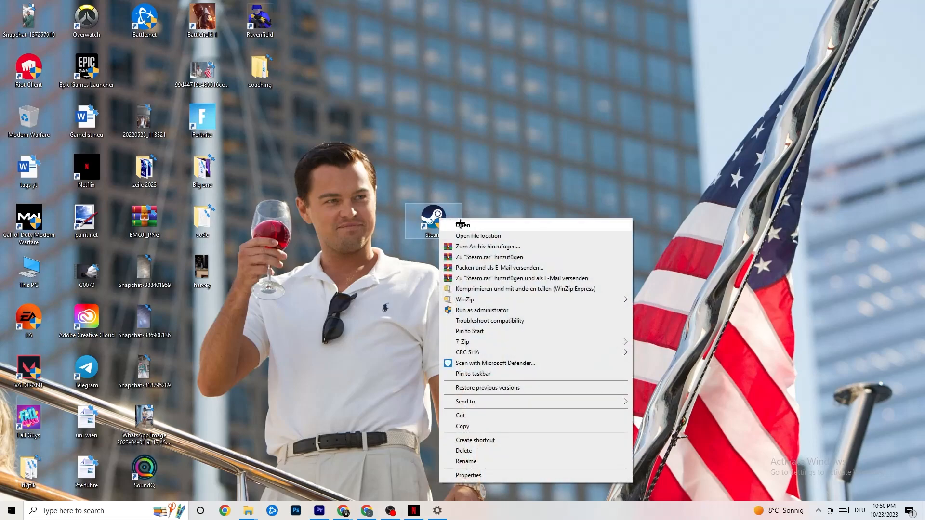
pyautogui.moveTo(473, 310)
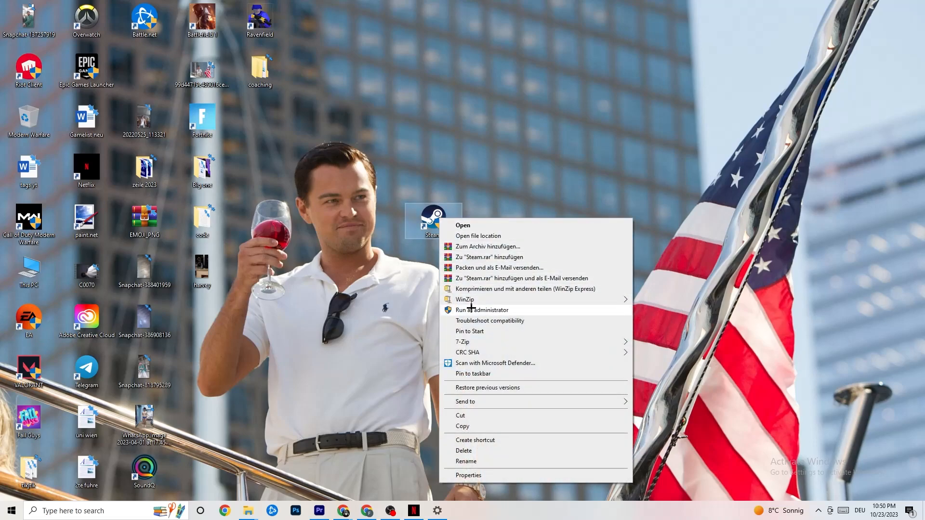
pyautogui.click(339, 281)
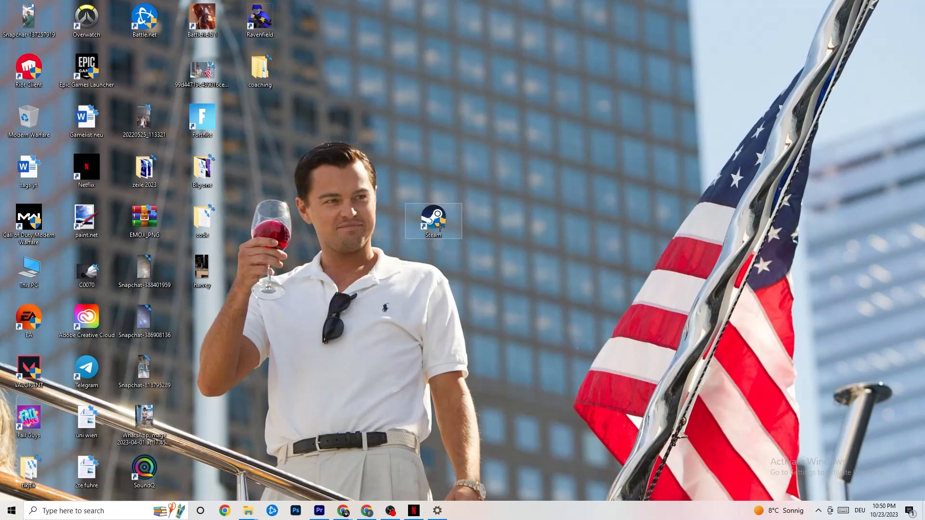
# - Open Properties for the Steam desktop shortcut from its right-click menu
pyautogui.rightClick(433, 221)
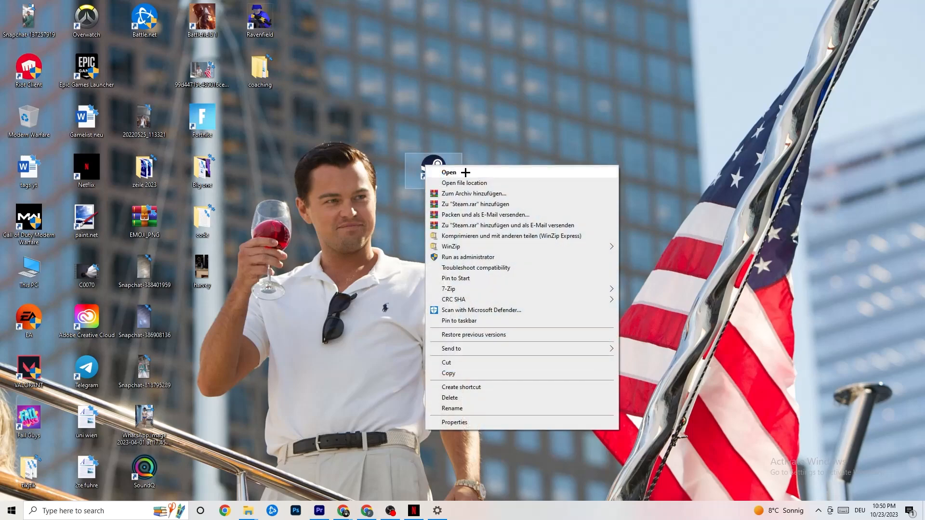
pyautogui.moveTo(462, 422)
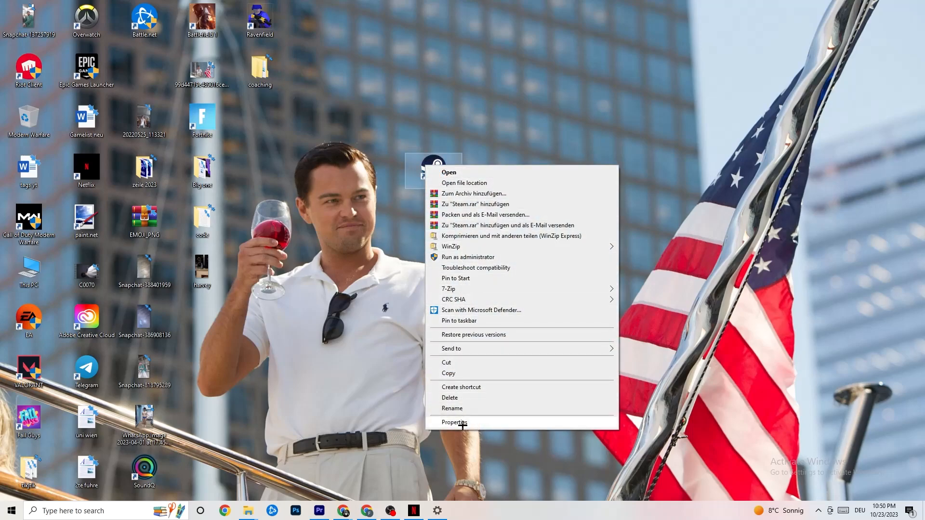
pyautogui.click(455, 423)
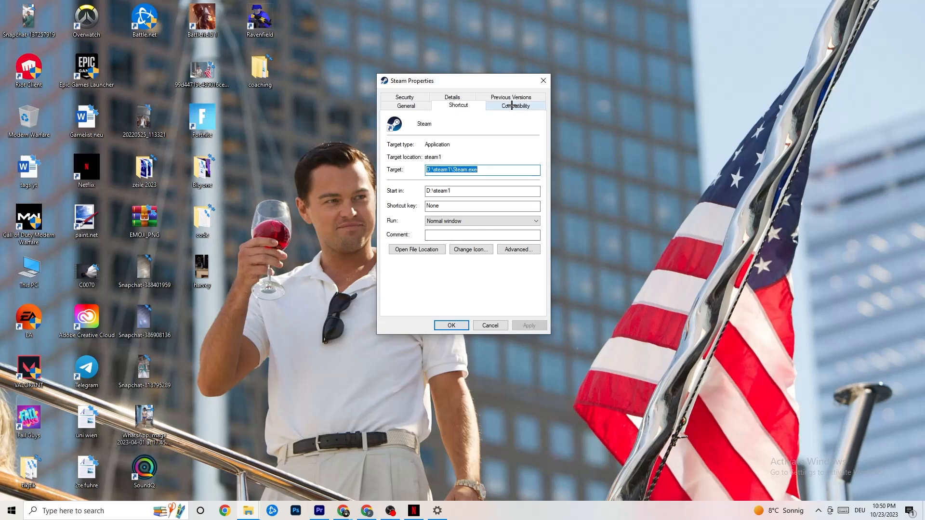
# - Set Steam to Windows 8 compatibility mode on the Compatibility tab and confirm with OK
pyautogui.click(515, 105)
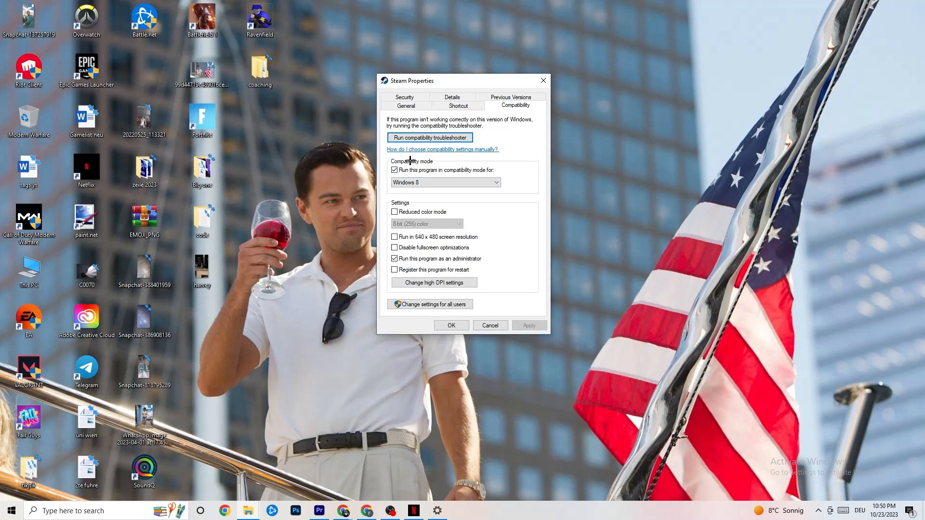
pyautogui.moveTo(464, 170)
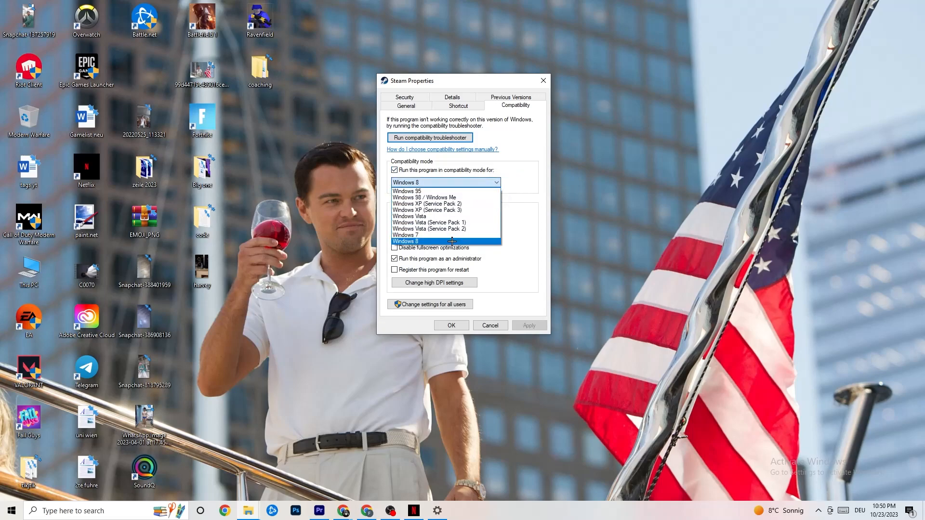
pyautogui.click(405, 242)
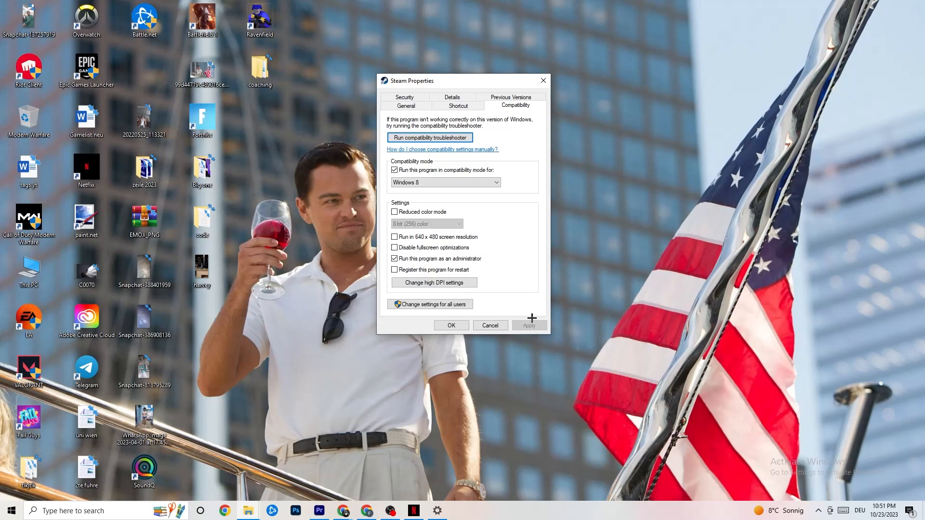
pyautogui.moveTo(545, 329)
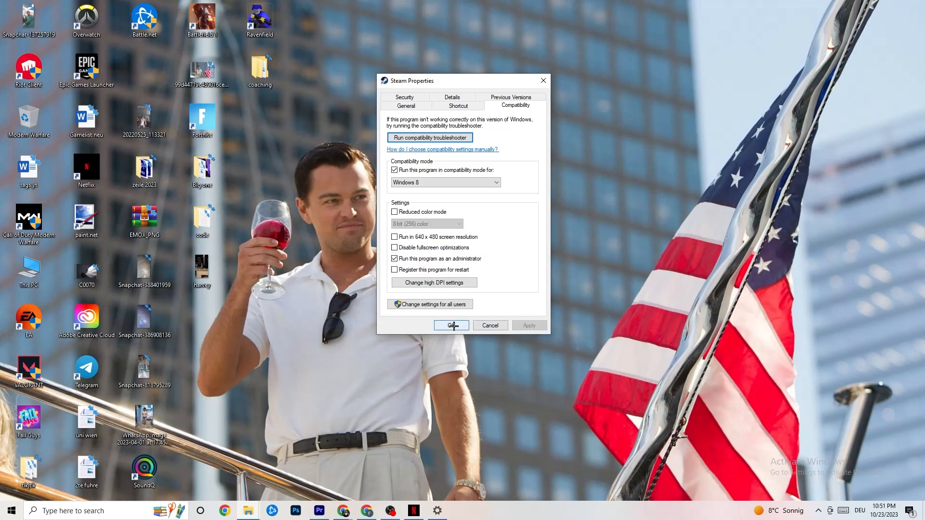
pyautogui.click(451, 326)
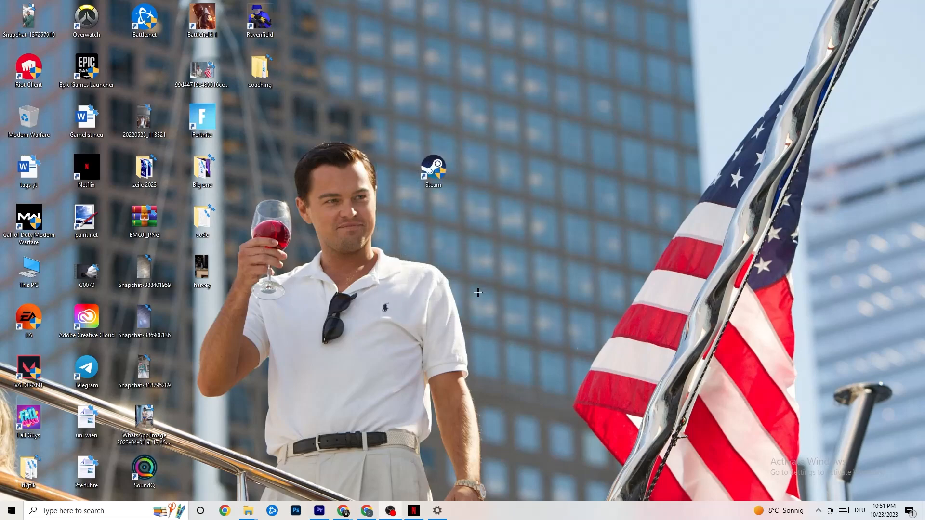
pyautogui.moveTo(310, 374)
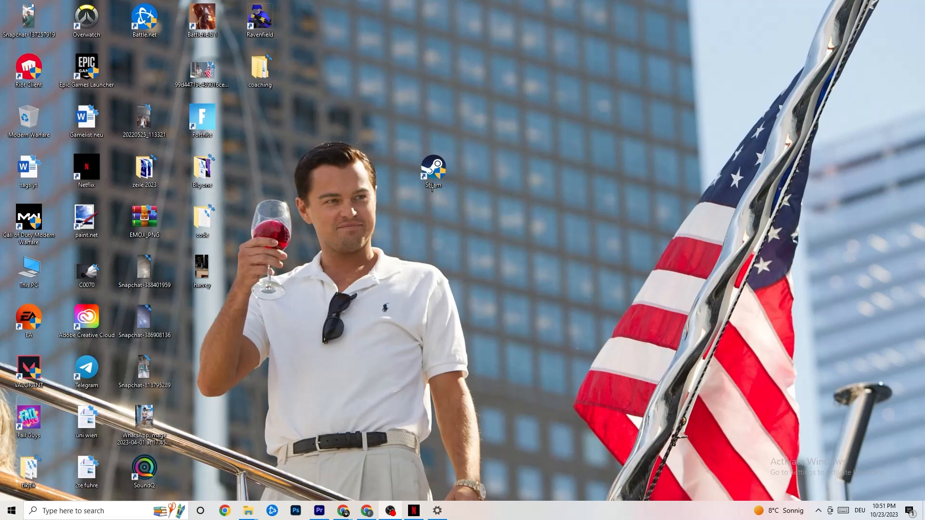
# - Pick an option from the Steam shortcut's menu, then launch Windows Settings
pyautogui.click(433, 171)
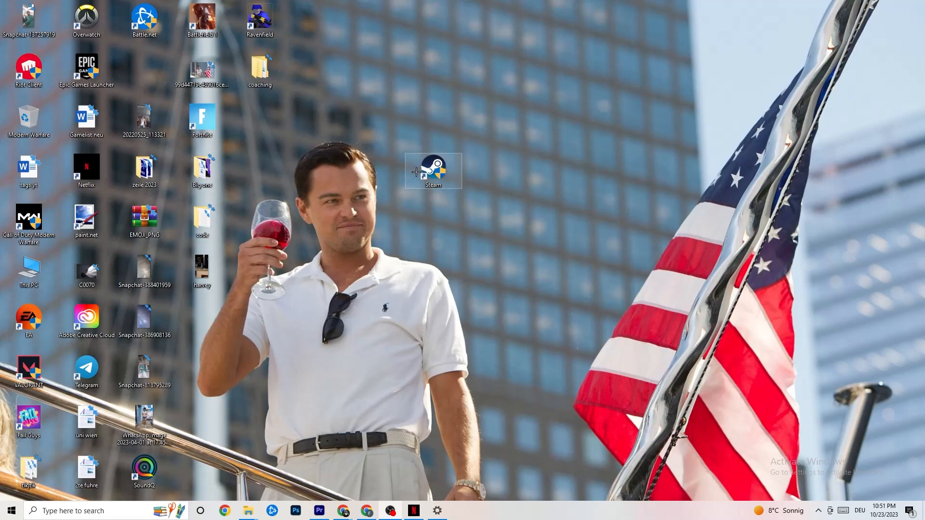
pyautogui.rightClick(433, 171)
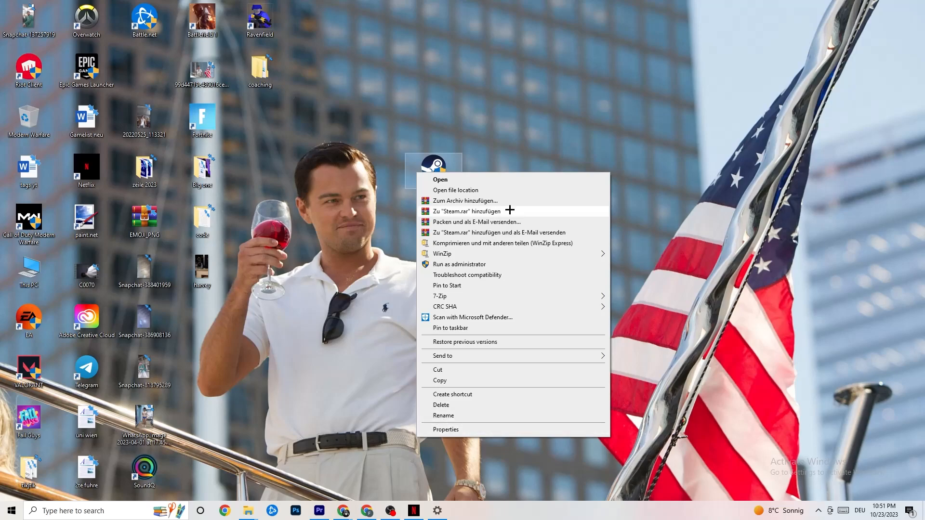
pyautogui.click(398, 214)
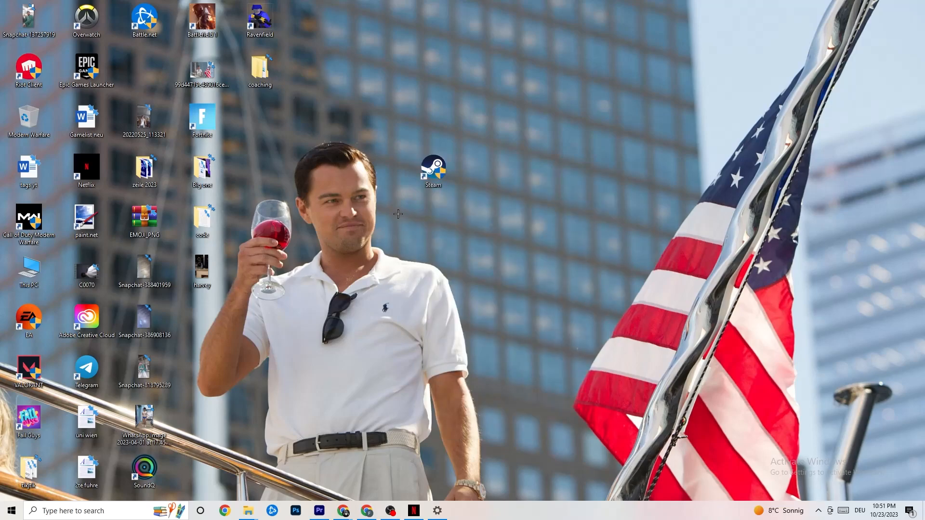
pyautogui.moveTo(405, 202)
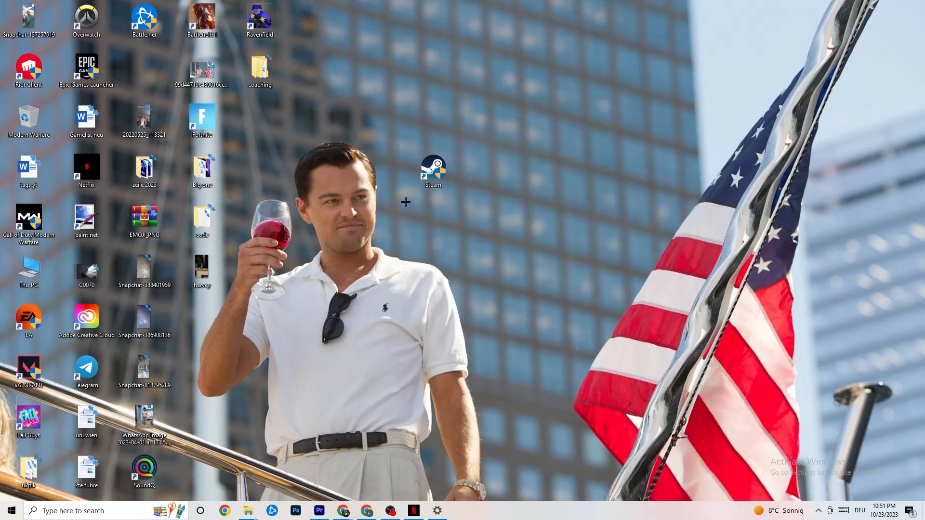
pyautogui.moveTo(432, 251)
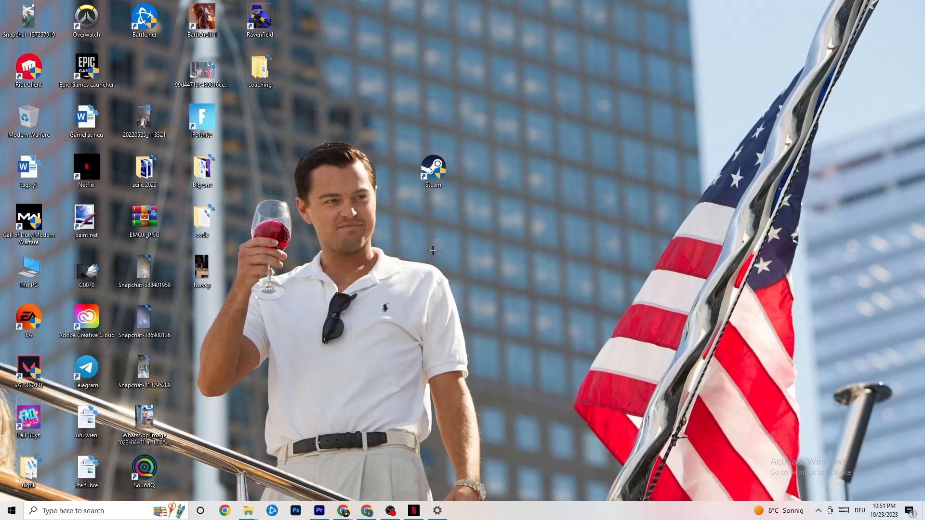
pyautogui.click(9, 511)
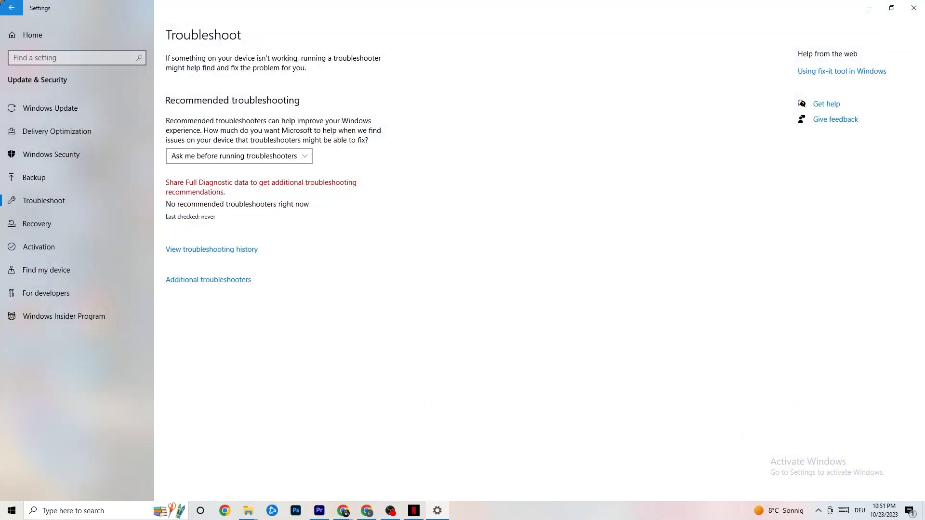
# - Open System > Display and keep text and app scaling at 100% (Recommended)
pyautogui.click(12, 8)
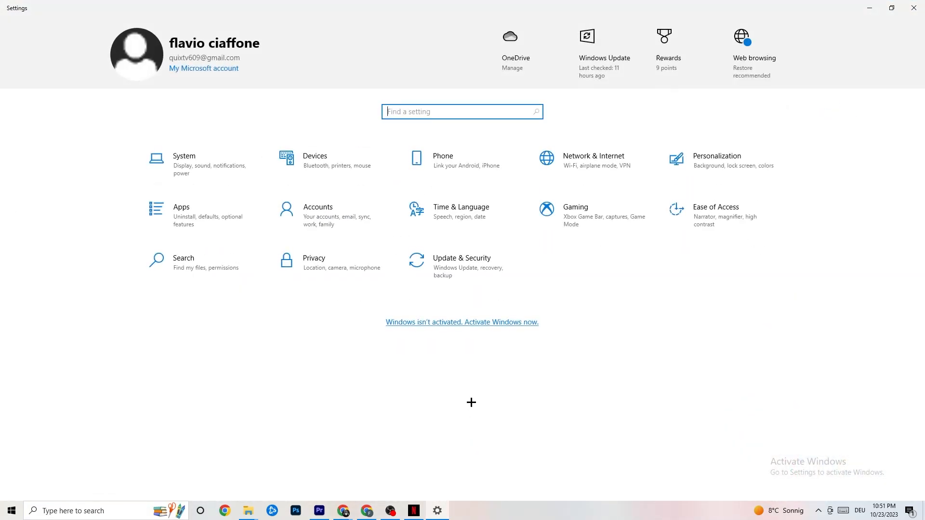
pyautogui.click(184, 162)
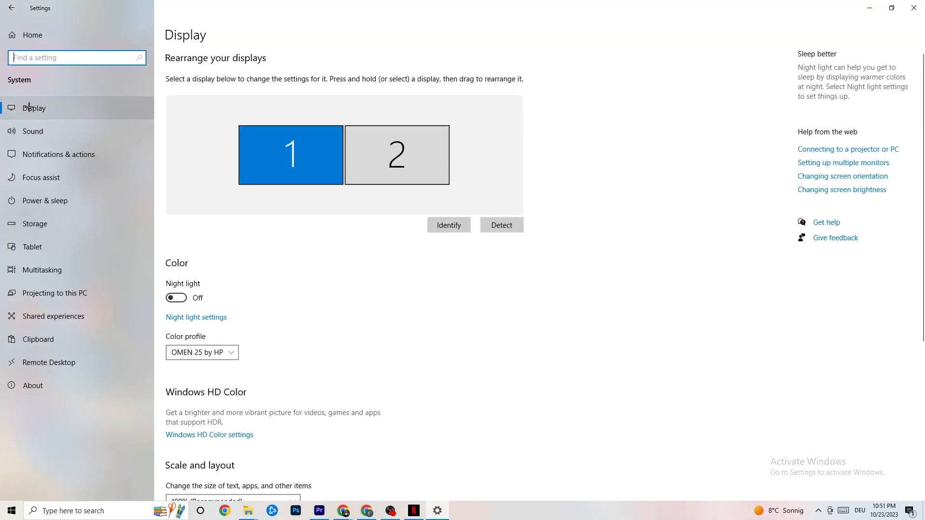
pyautogui.moveTo(411, 68)
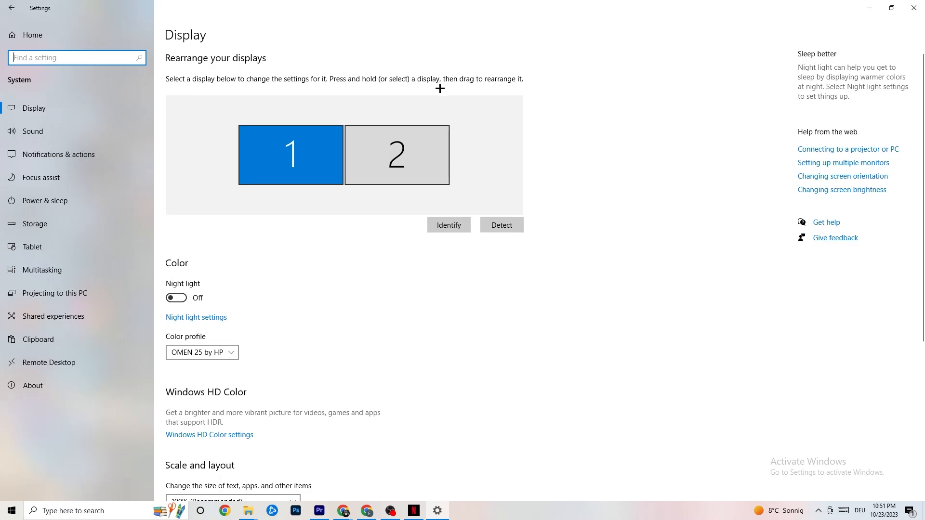
pyautogui.moveTo(442, 94)
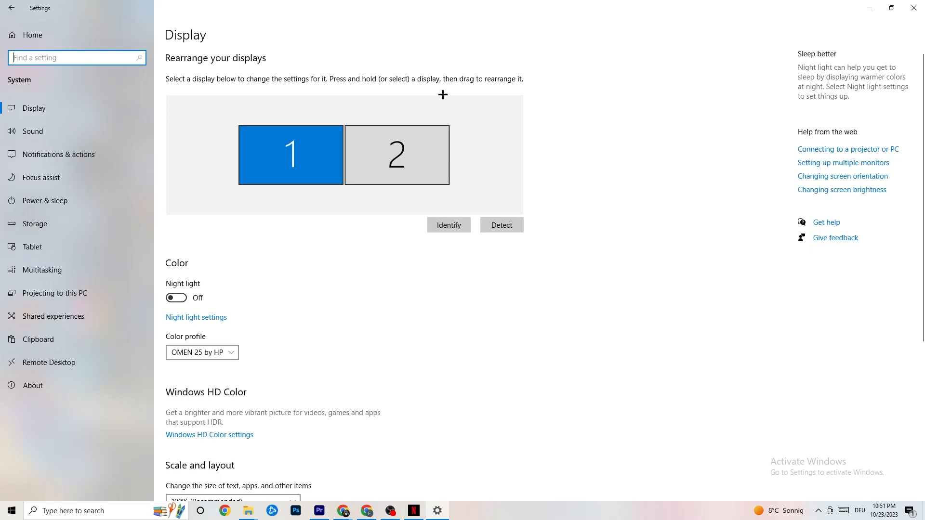
pyautogui.moveTo(242, 218)
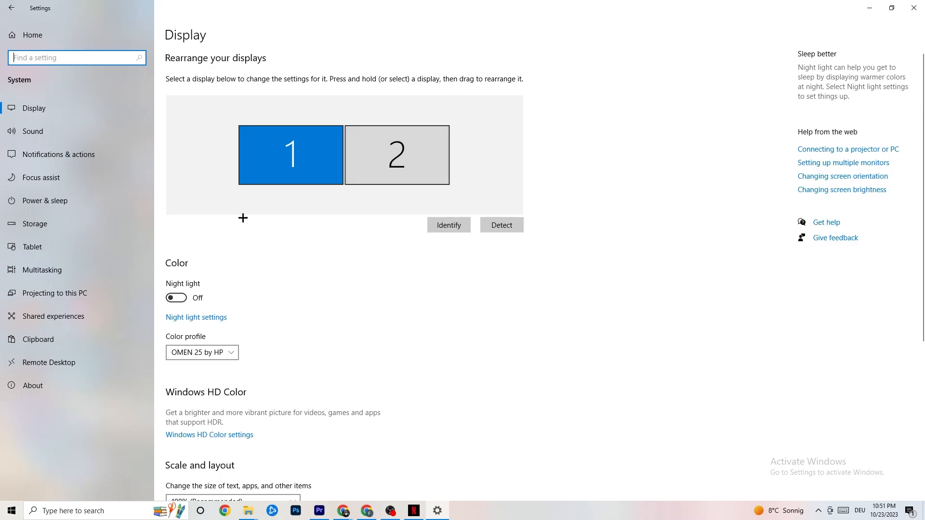
pyautogui.scroll(-3)
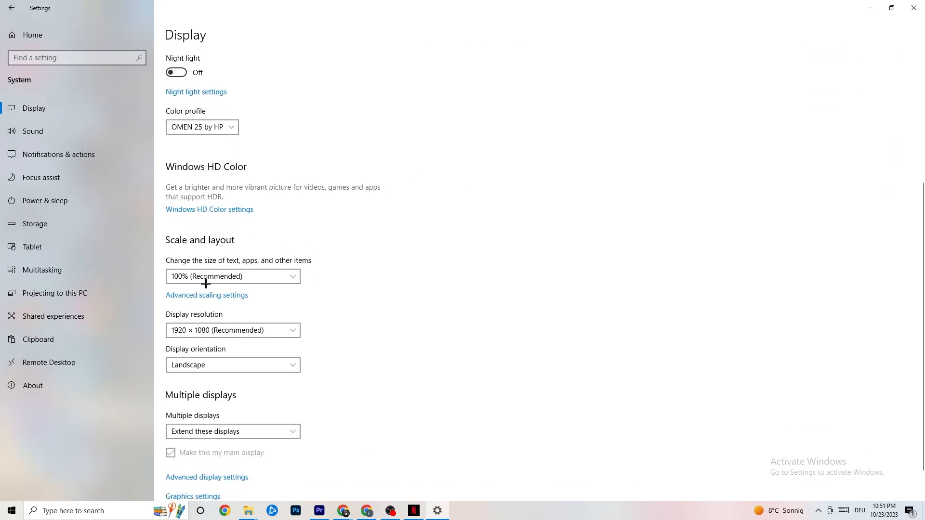
pyautogui.click(232, 276)
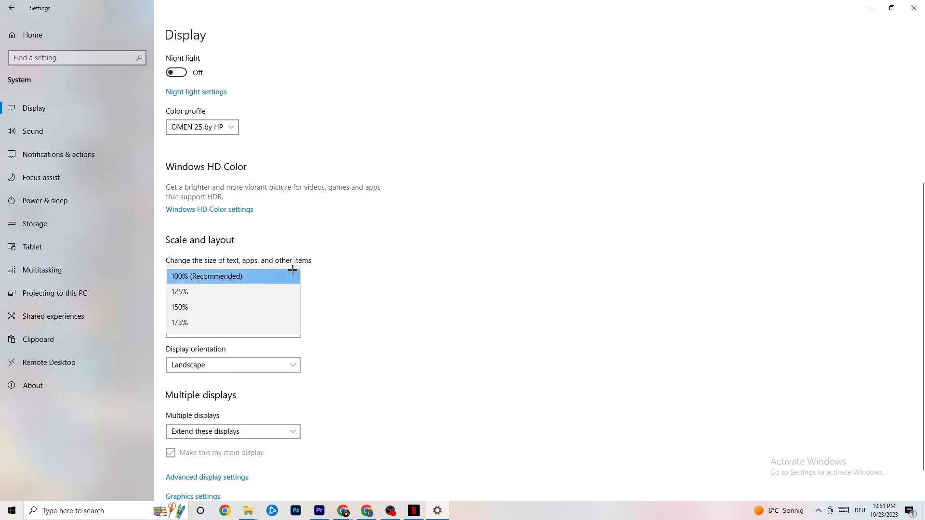
pyautogui.click(232, 276)
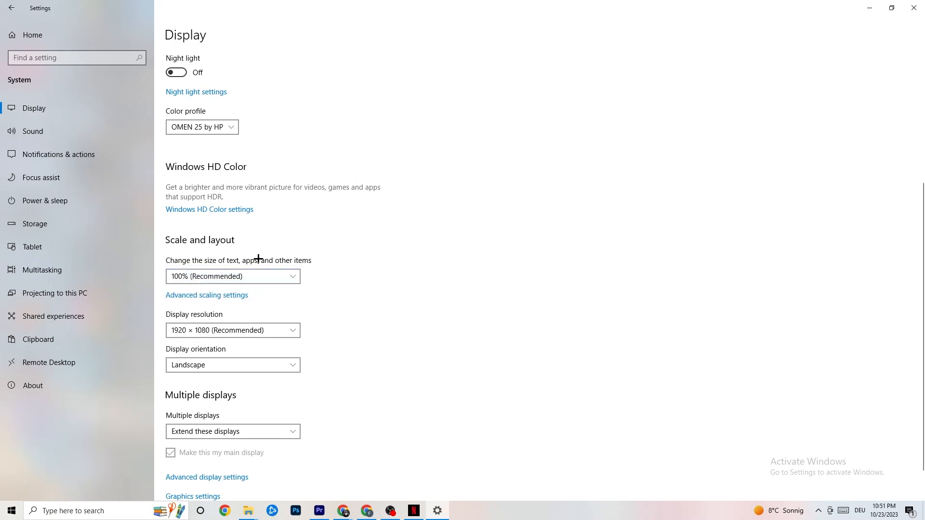
pyautogui.moveTo(251, 236)
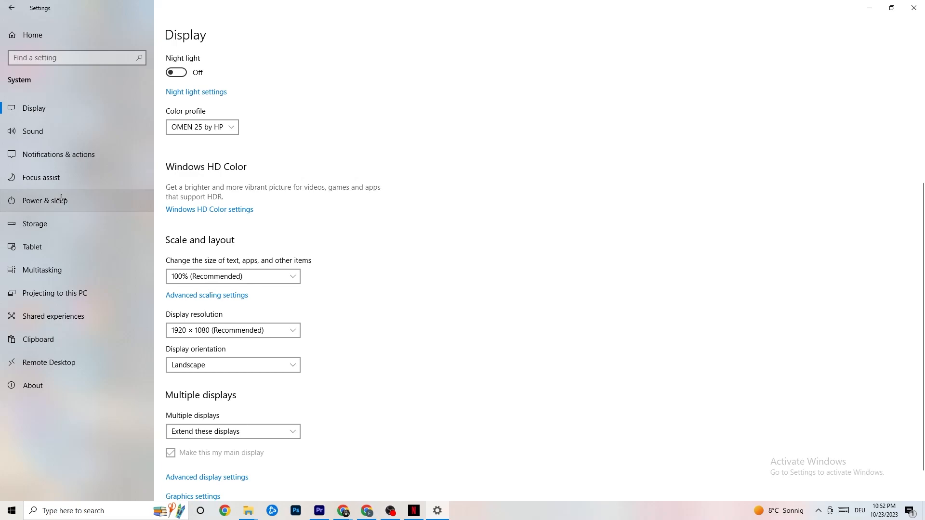
# - Keep the Balanced power plan in Power & sleep's additional power settings, then close Power Options
pyautogui.click(44, 200)
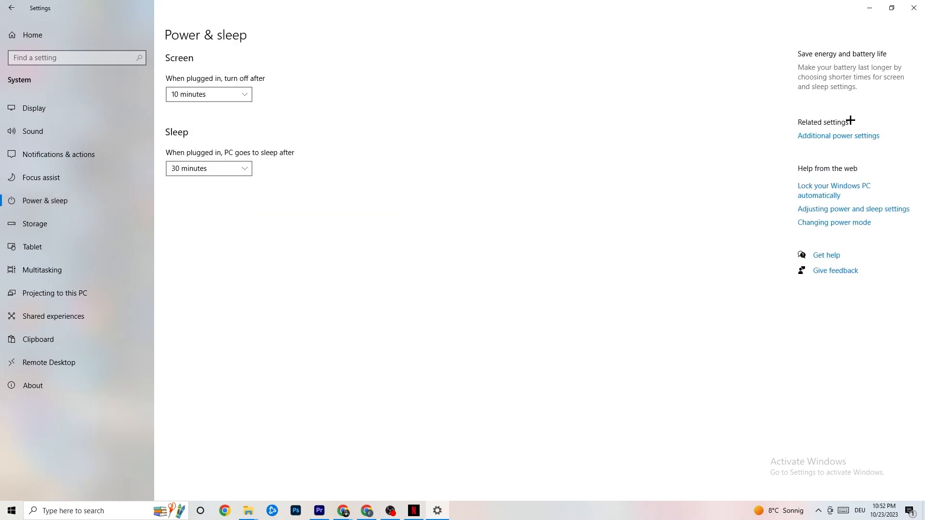
pyautogui.click(838, 136)
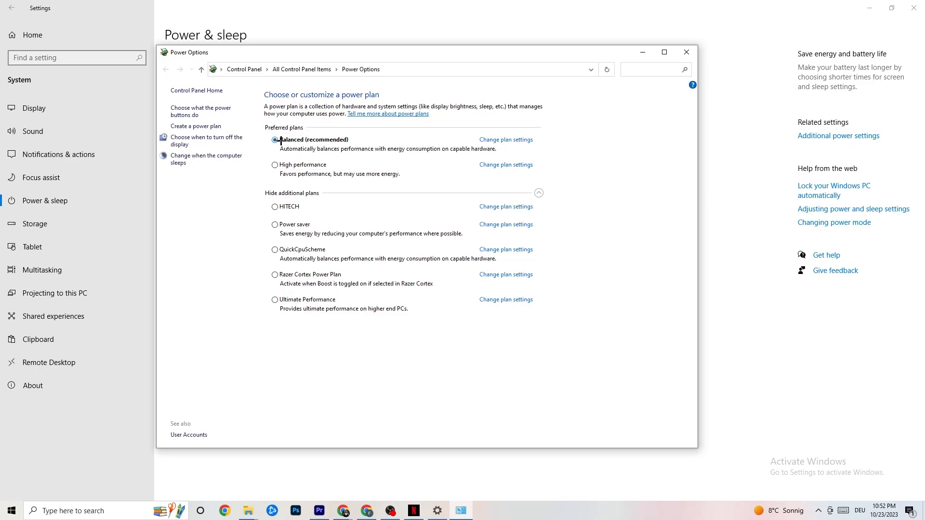
pyautogui.click(275, 140)
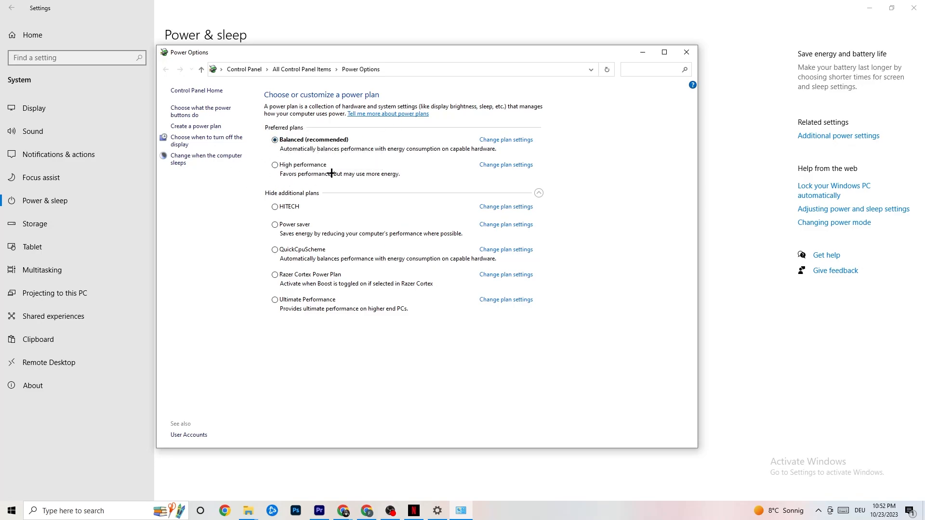
pyautogui.moveTo(263, 290)
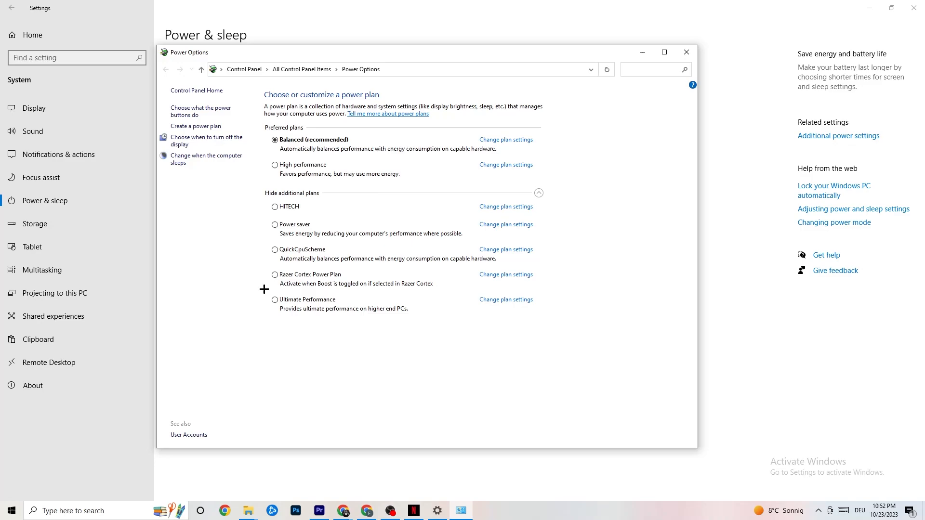
pyautogui.moveTo(316, 181)
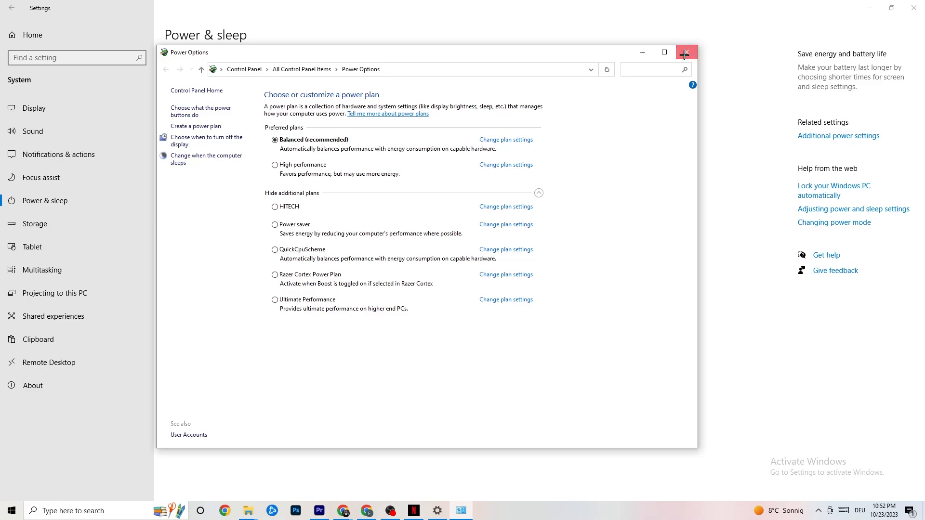
pyautogui.click(686, 52)
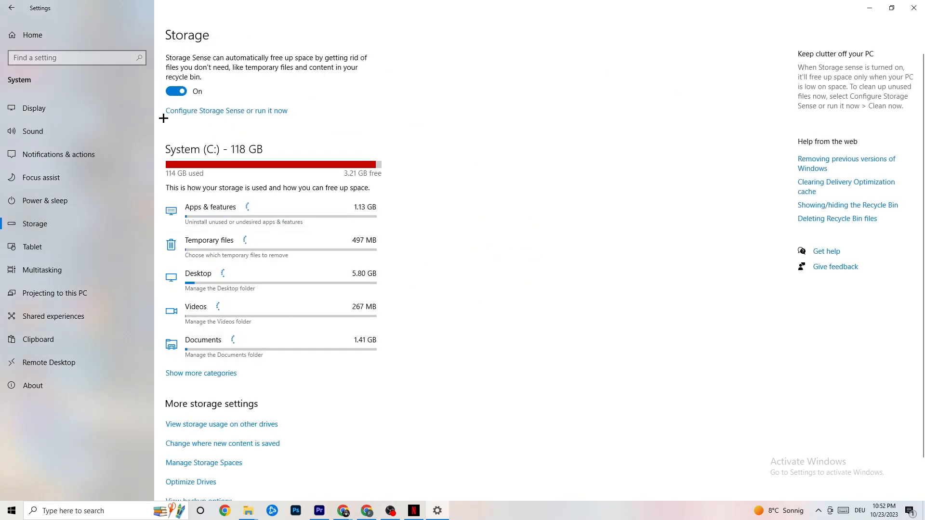
# - Keep Storage Sense running every week with 14-day recycle bin cleanup, then return home
pyautogui.click(226, 110)
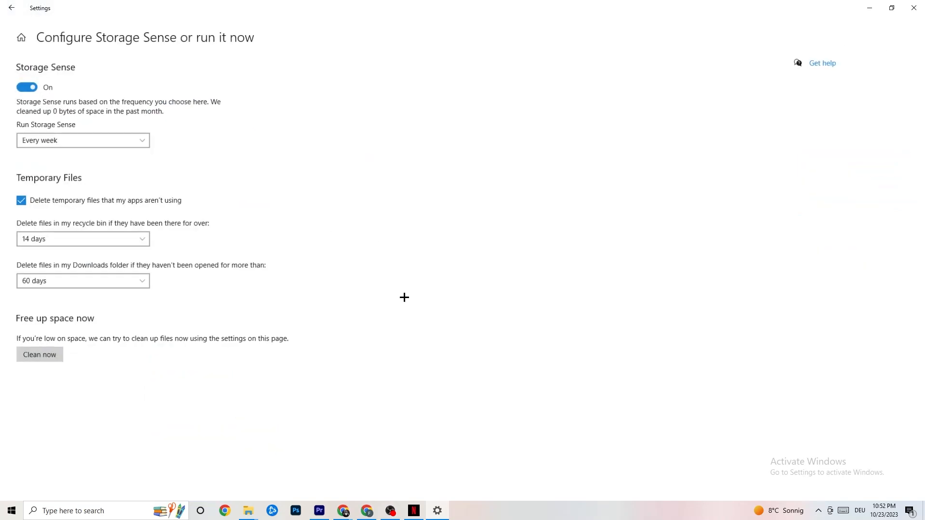
pyautogui.click(82, 140)
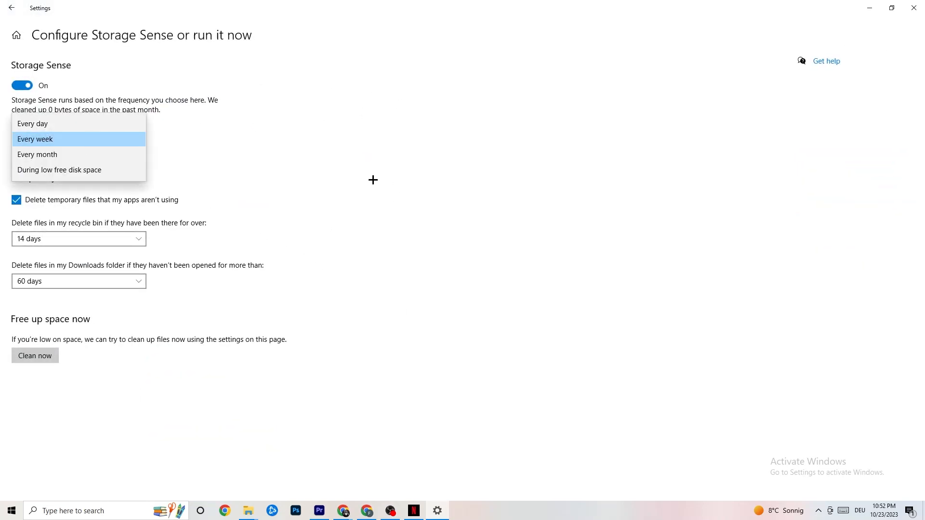
pyautogui.click(35, 140)
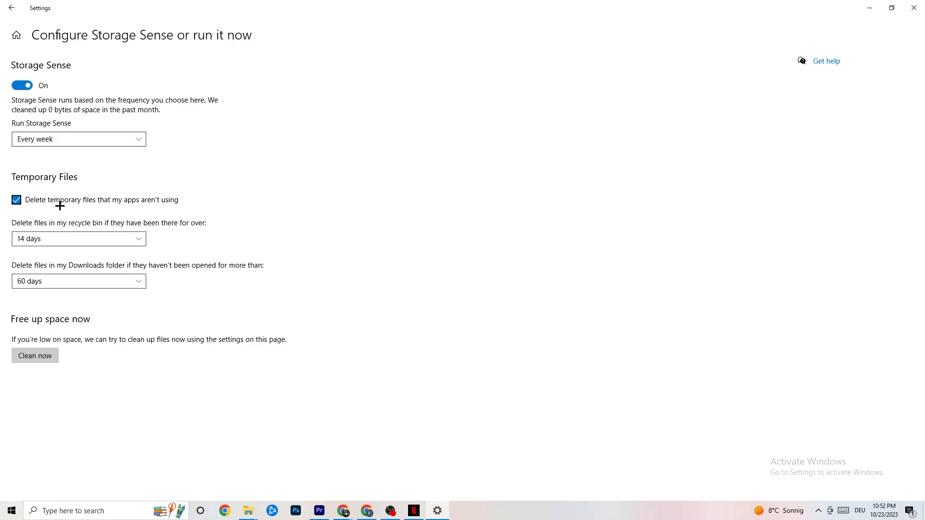
pyautogui.click(78, 238)
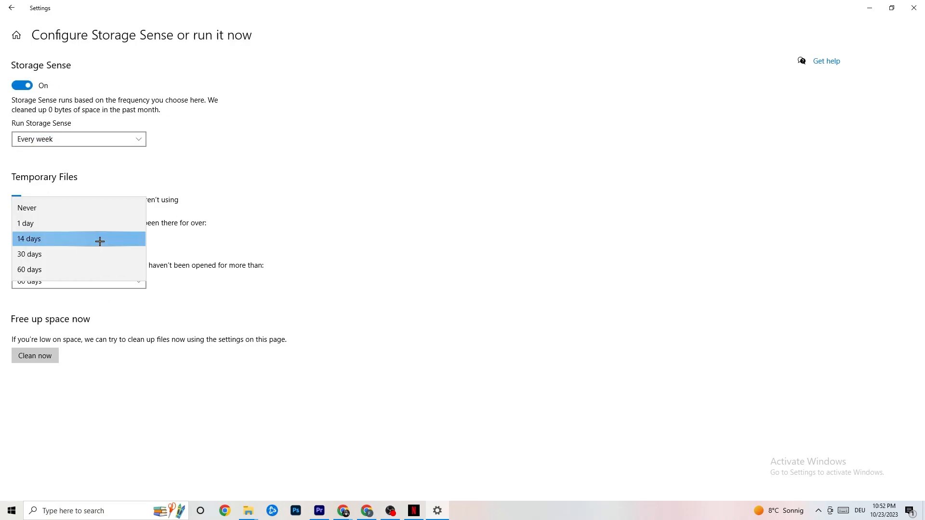
pyautogui.click(28, 238)
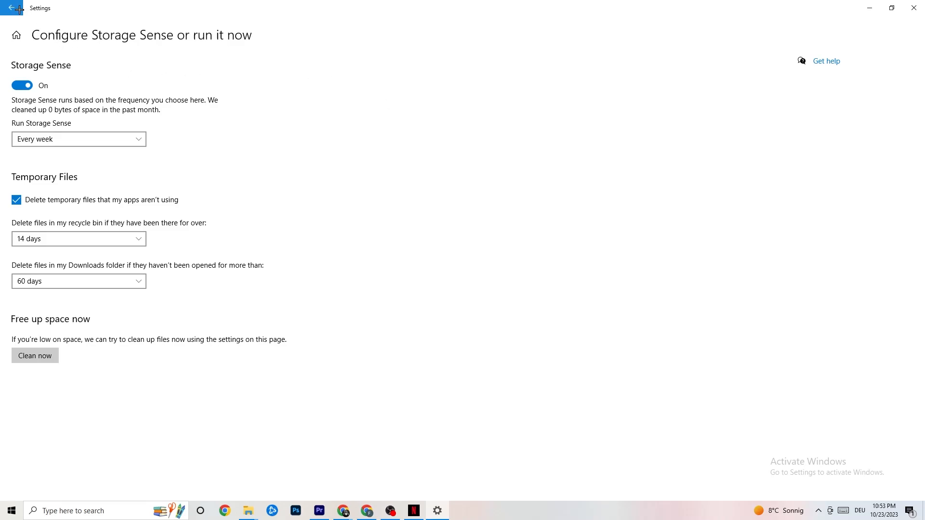
pyautogui.click(10, 8)
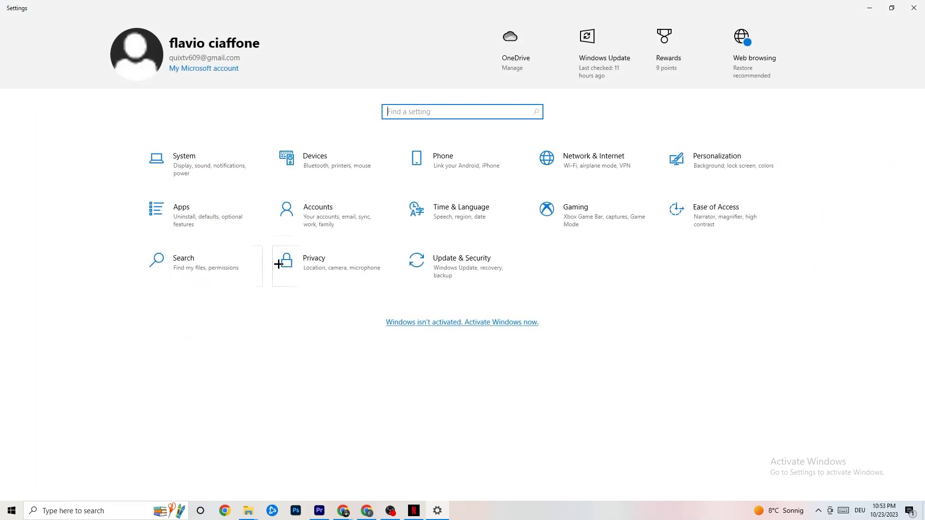
# - Open Gaming settings and move on to the Captures page
pyautogui.click(575, 207)
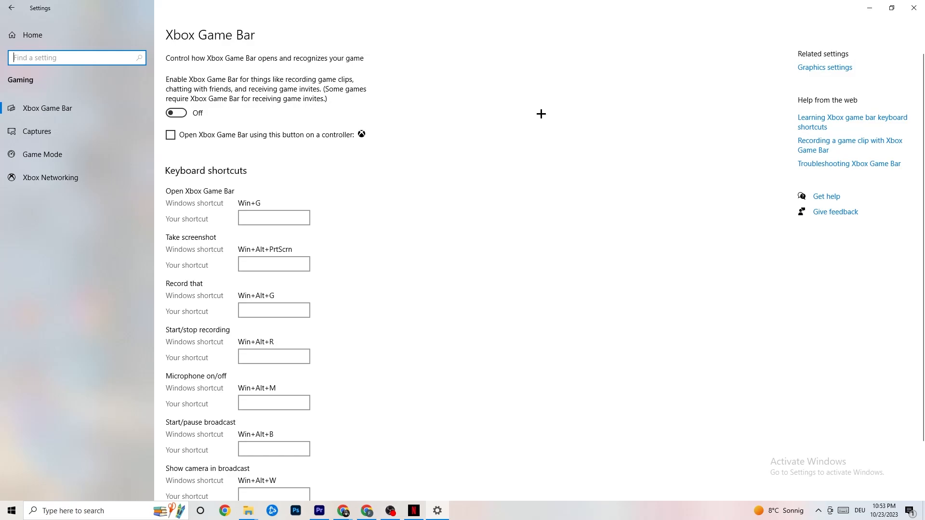
pyautogui.moveTo(258, 131)
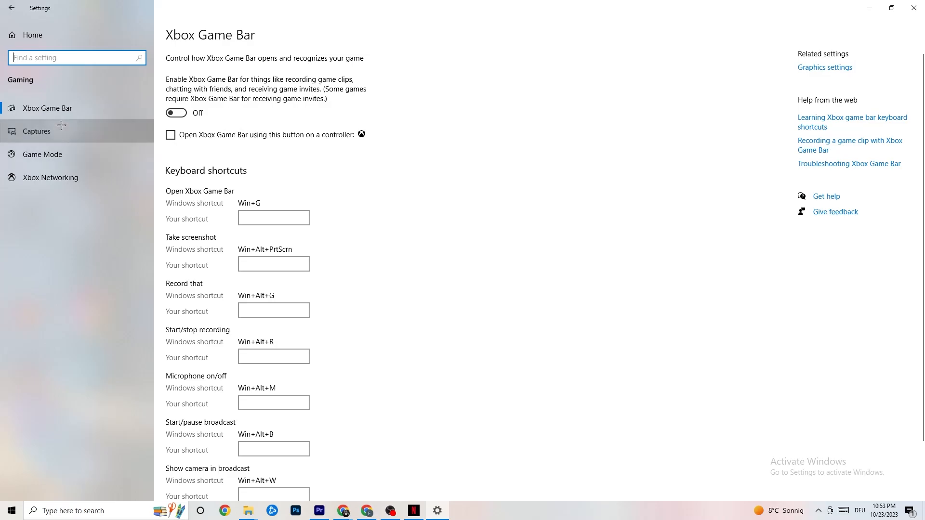
pyautogui.click(37, 131)
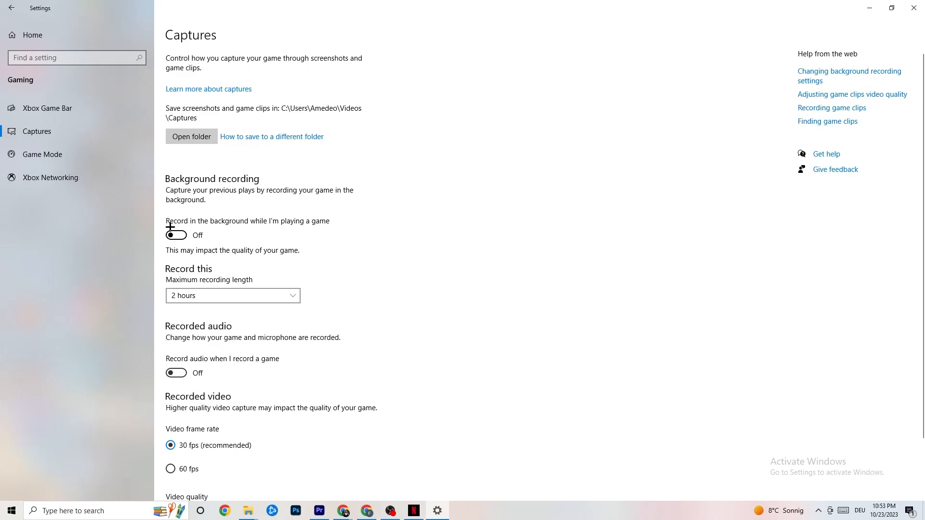
pyautogui.moveTo(335, 212)
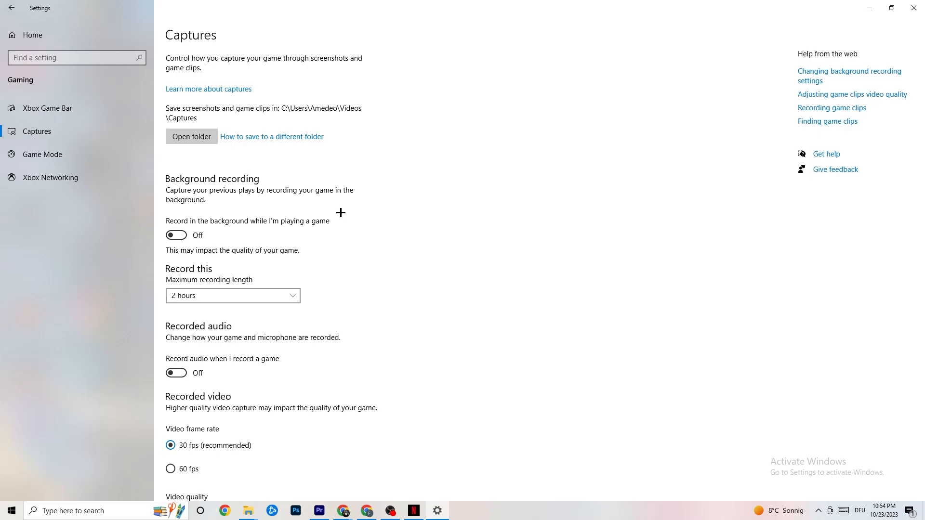
pyautogui.moveTo(242, 329)
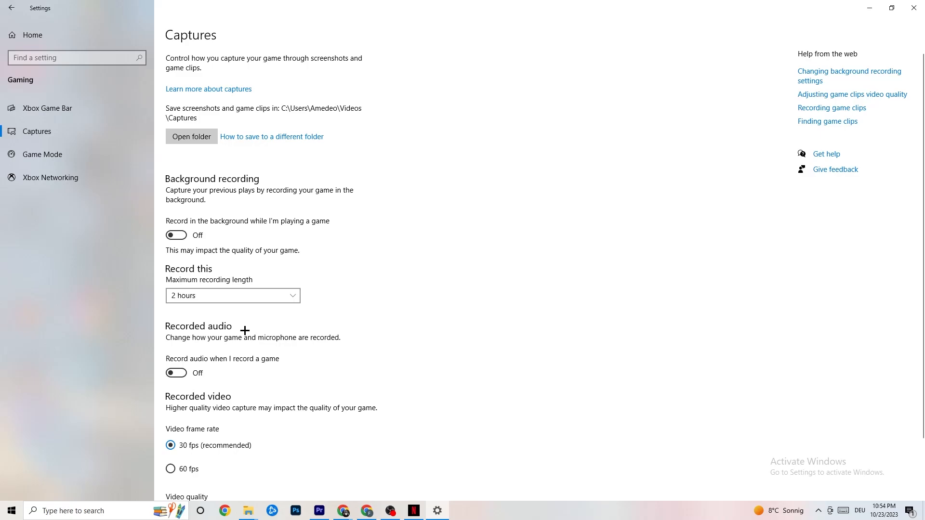
pyautogui.moveTo(242, 330)
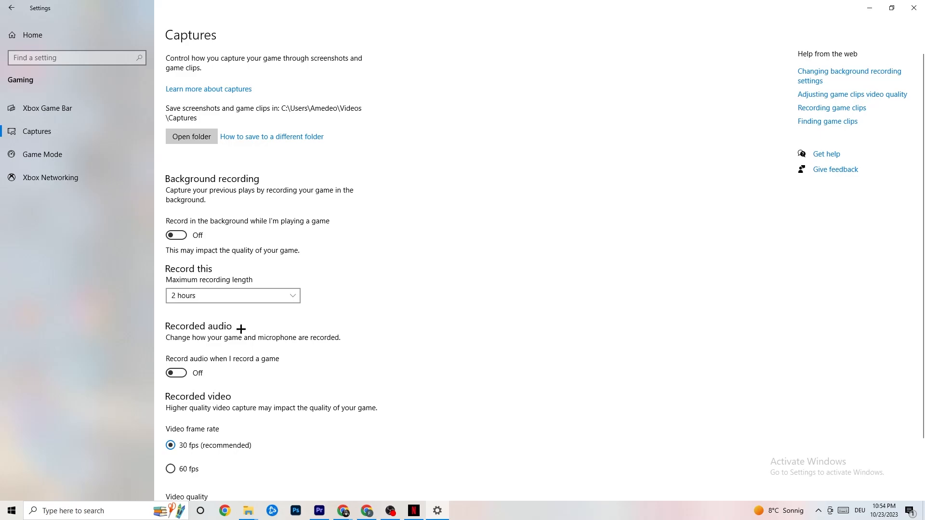
pyautogui.moveTo(225, 322)
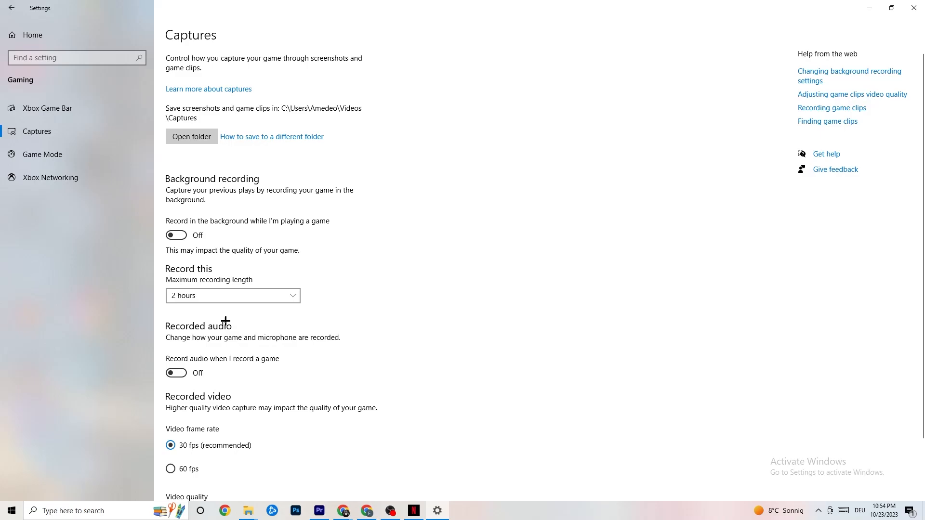
# - Leave background recording and recorded audio off, then go to Game Mode settings
pyautogui.click(42, 155)
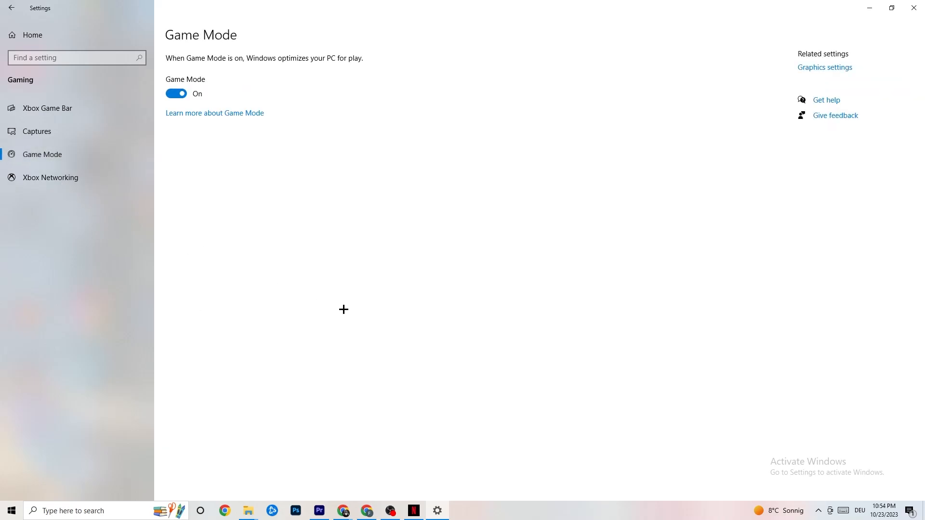
pyautogui.moveTo(322, 297)
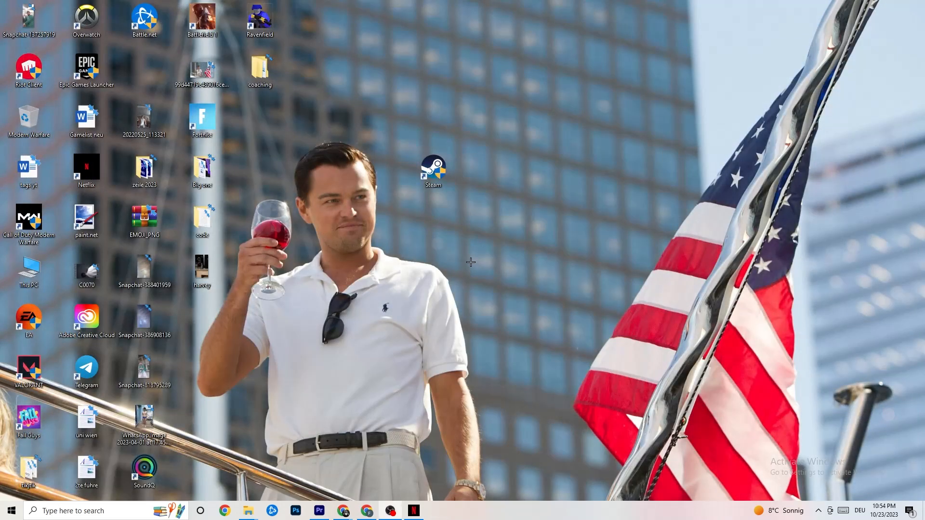
pyautogui.moveTo(289, 177)
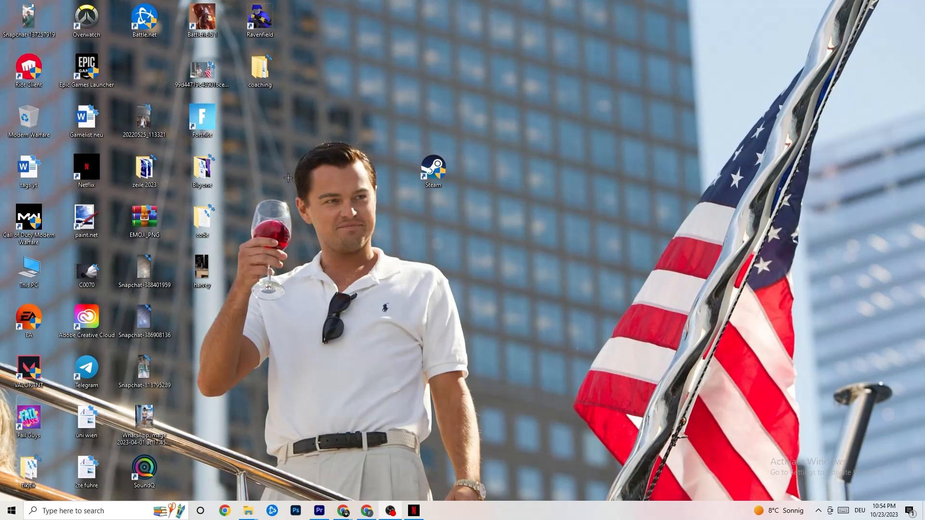
pyautogui.moveTo(335, 259)
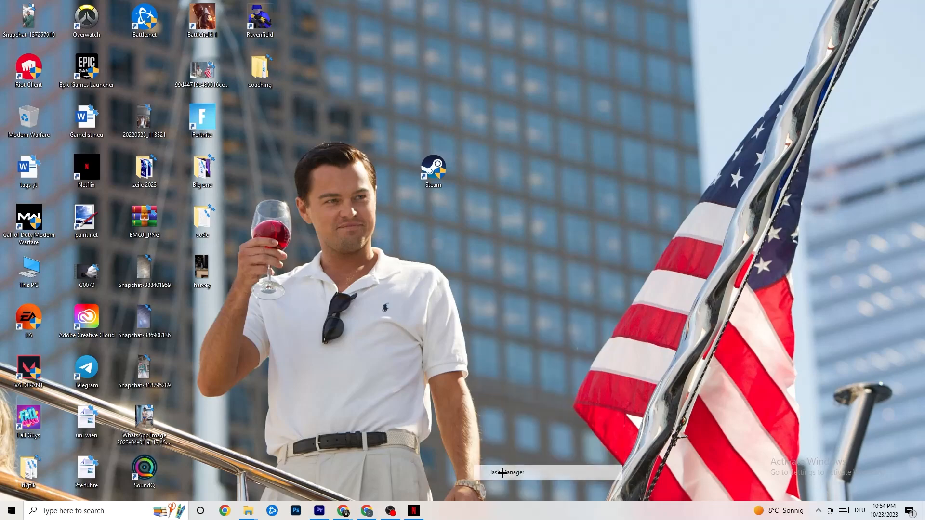
# - Launch Task Manager from the taskbar context menu
pyautogui.click(506, 472)
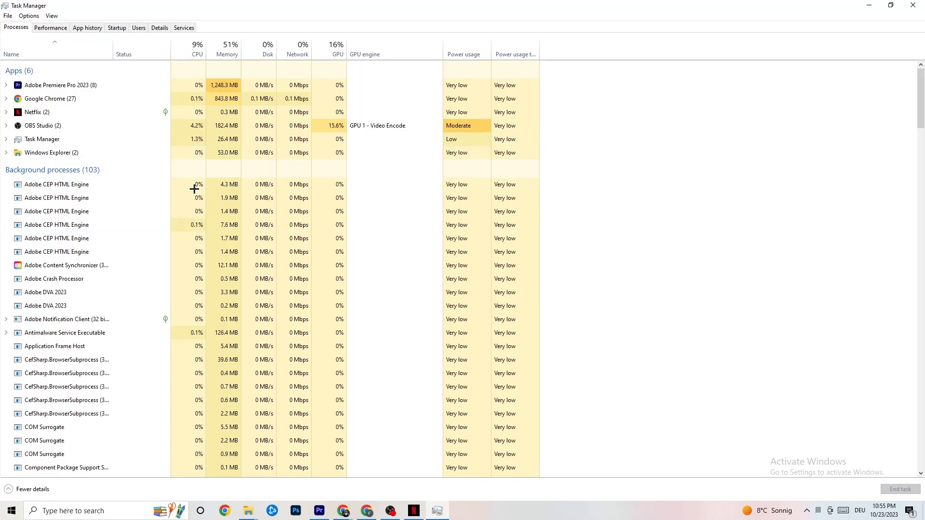
pyautogui.scroll(-3)
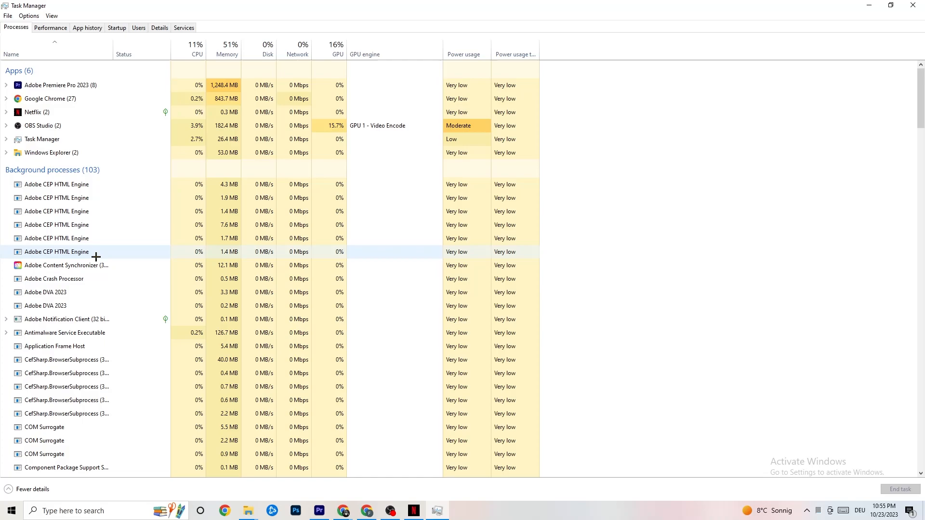
pyautogui.rightClick(36, 112)
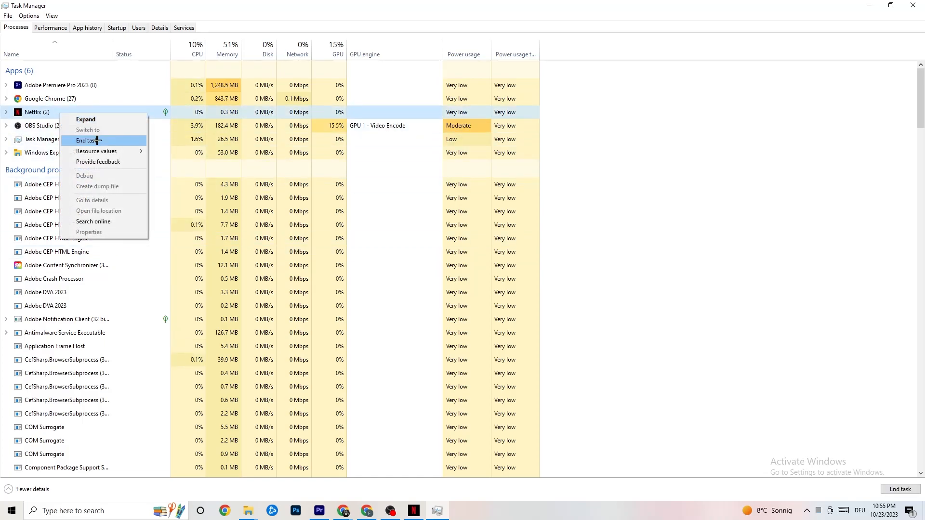
pyautogui.click(500, 281)
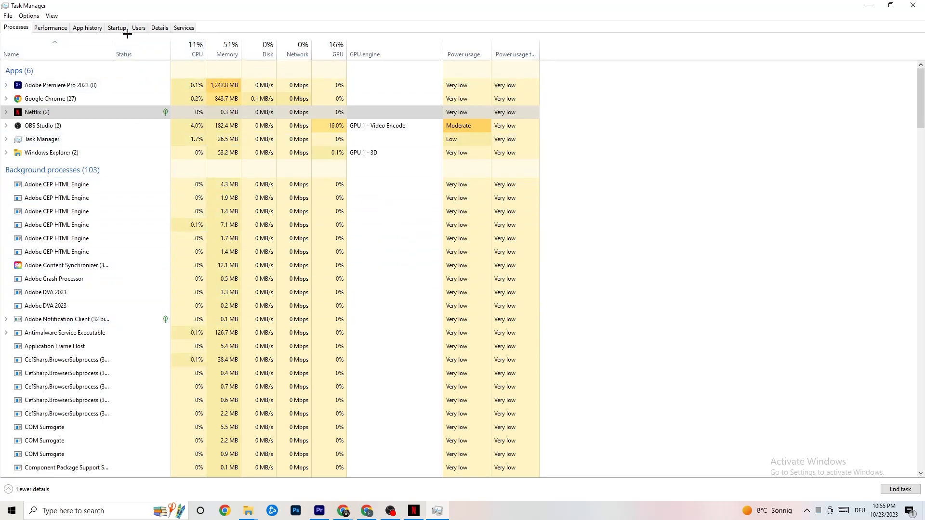
pyautogui.click(159, 27)
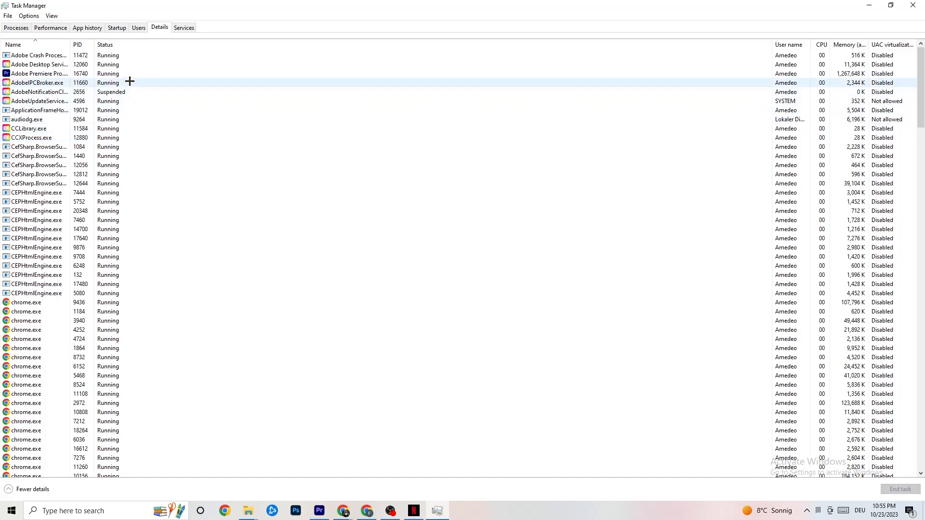
# - Check Adobe Premiere Pro's priority in Details, then view the Startup apps list
pyautogui.click(38, 73)
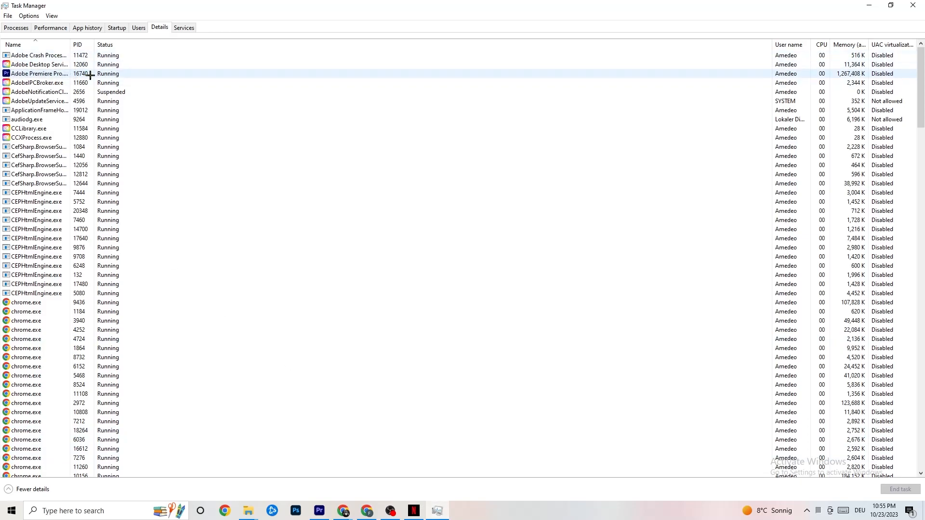
pyautogui.rightClick(88, 74)
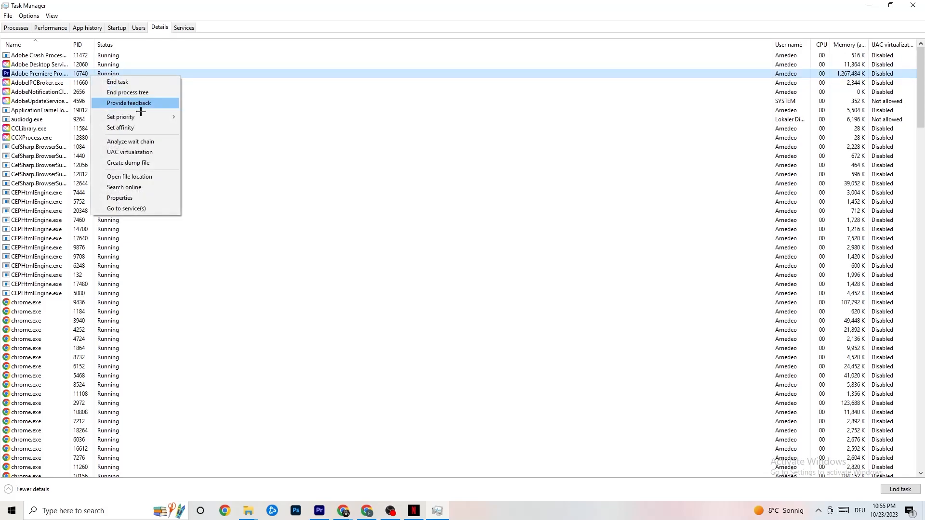
pyautogui.moveTo(120, 117)
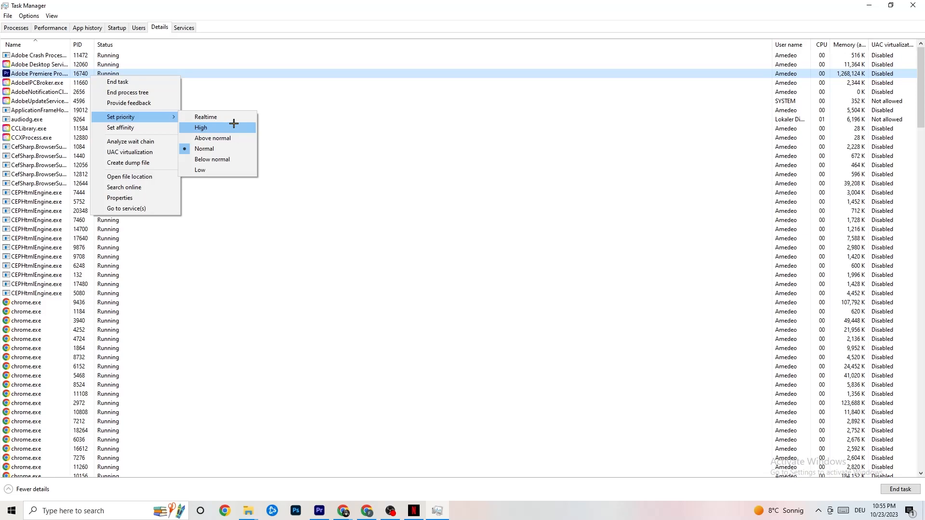
pyautogui.moveTo(373, 101)
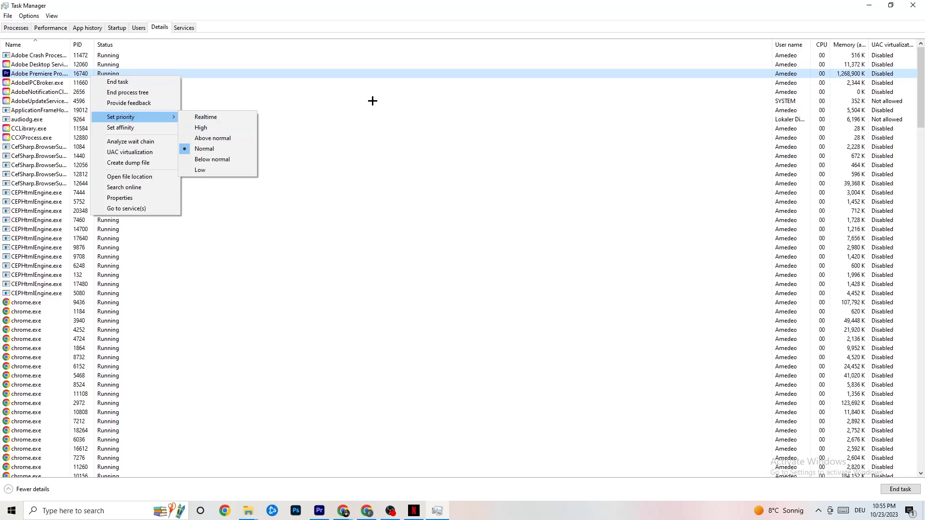
pyautogui.moveTo(500, 112)
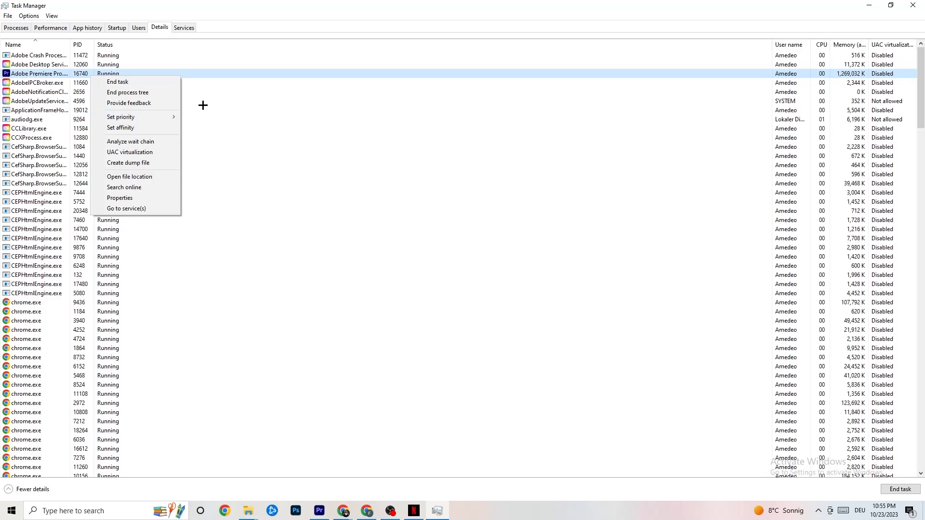
pyautogui.click(116, 27)
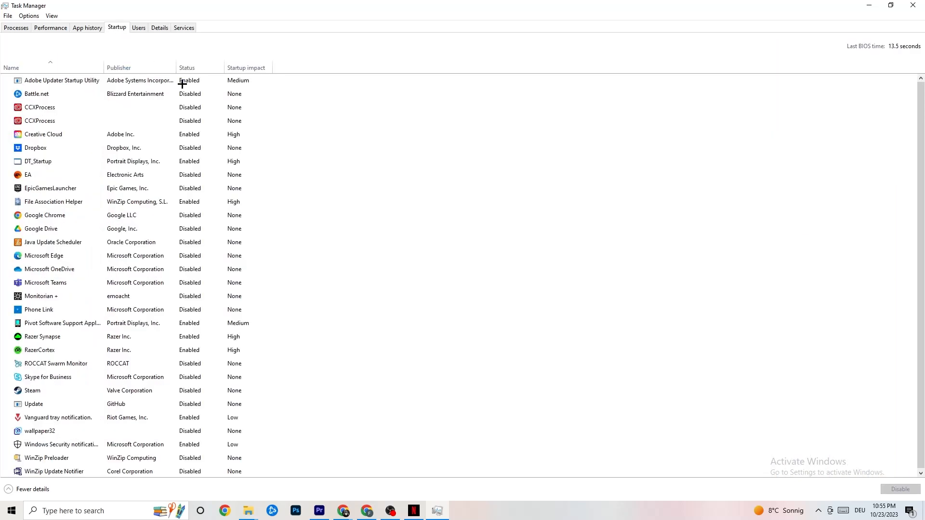
pyautogui.click(40, 107)
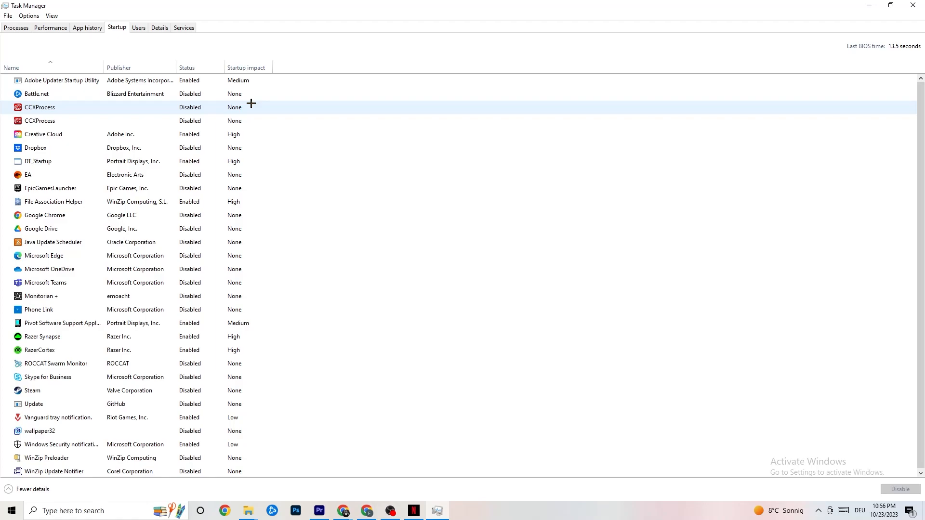
pyautogui.click(61, 81)
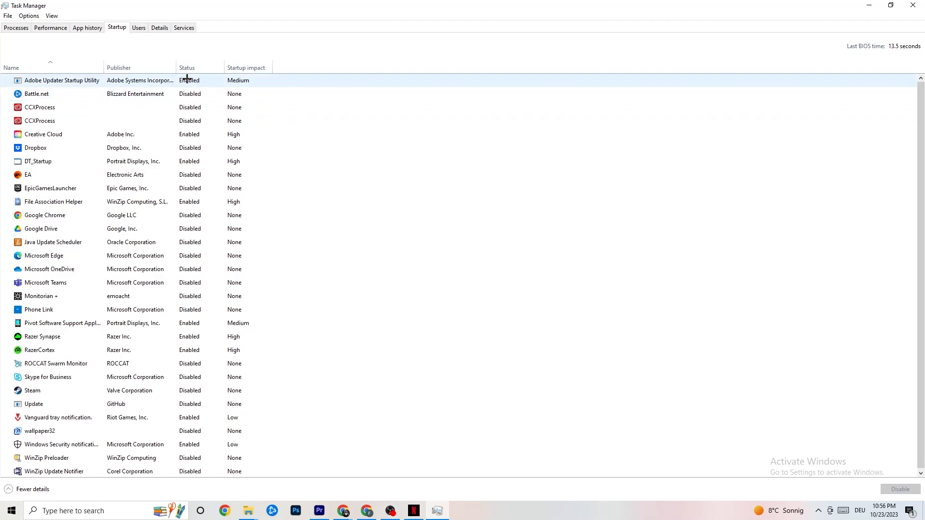
pyautogui.rightClick(40, 228)
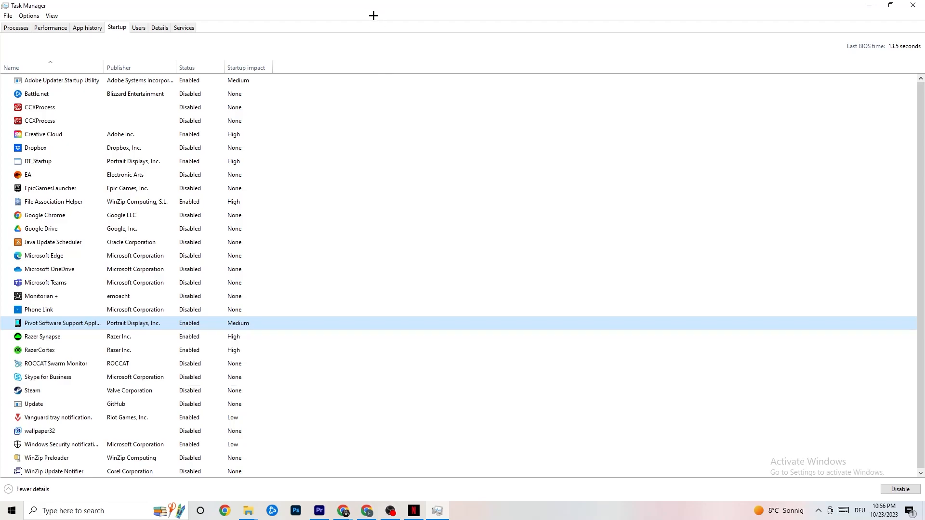
pyautogui.moveTo(387, 52)
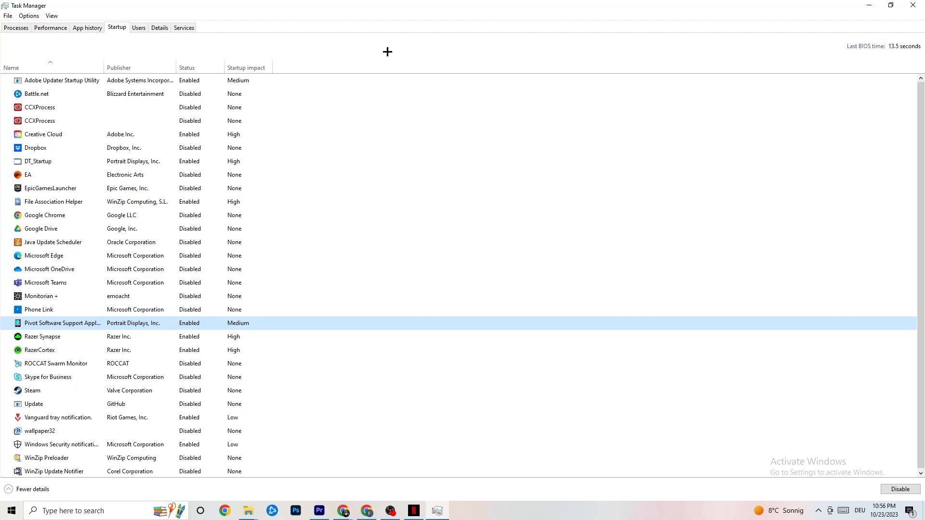